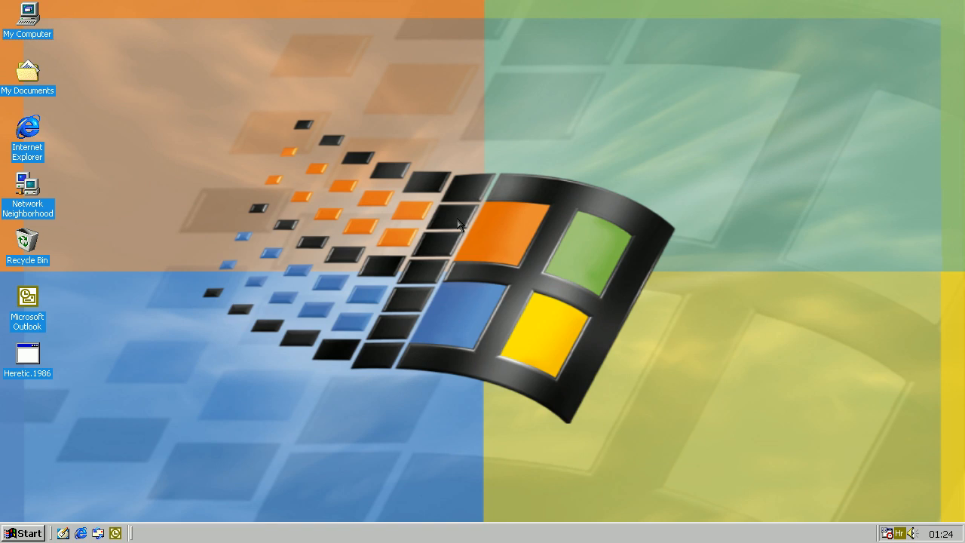
Step: Browse from My Computer through C:\ into the Tools > Xvi32 folder
{"action": "double_click", "coordinate": [28, 15]}
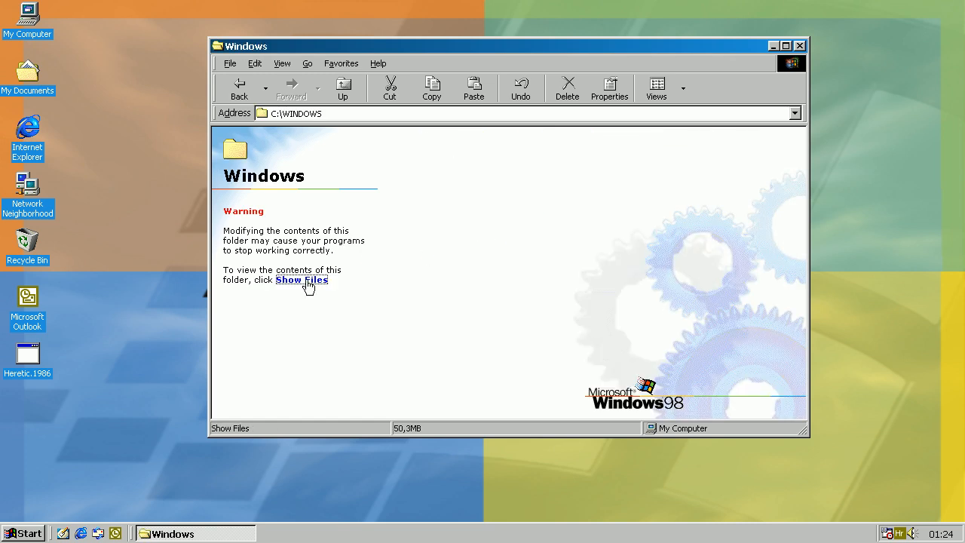
{"action": "left_click", "coordinate": [302, 279]}
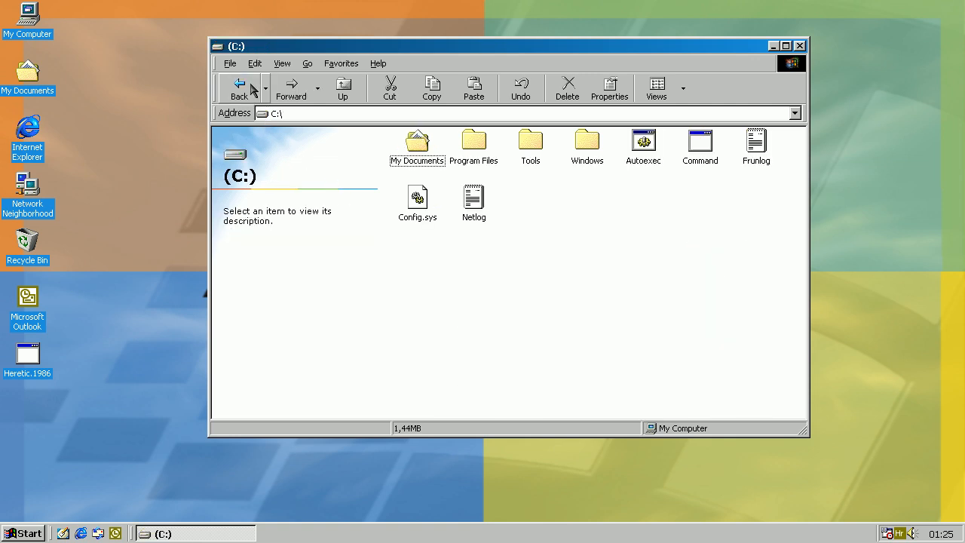
{"action": "double_click", "coordinate": [531, 142]}
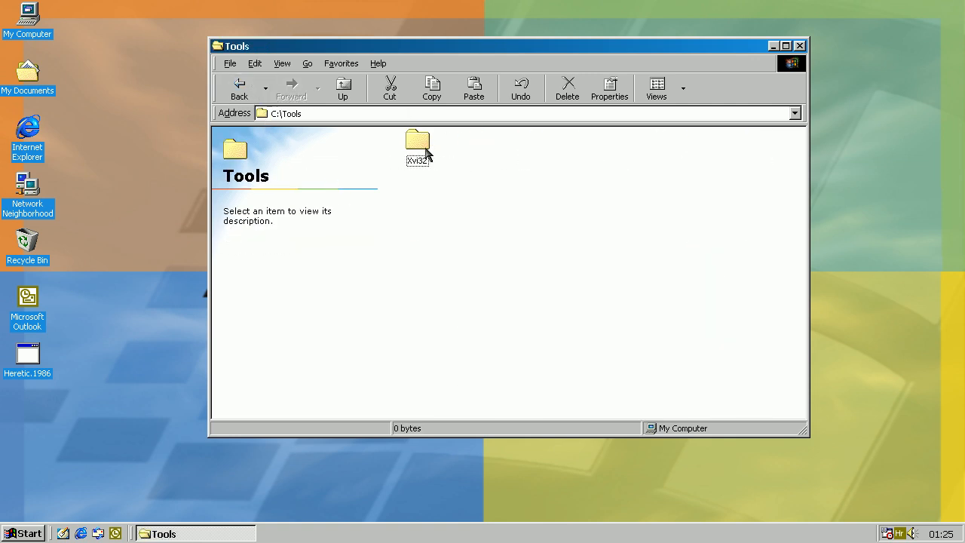
{"action": "double_click", "coordinate": [418, 144]}
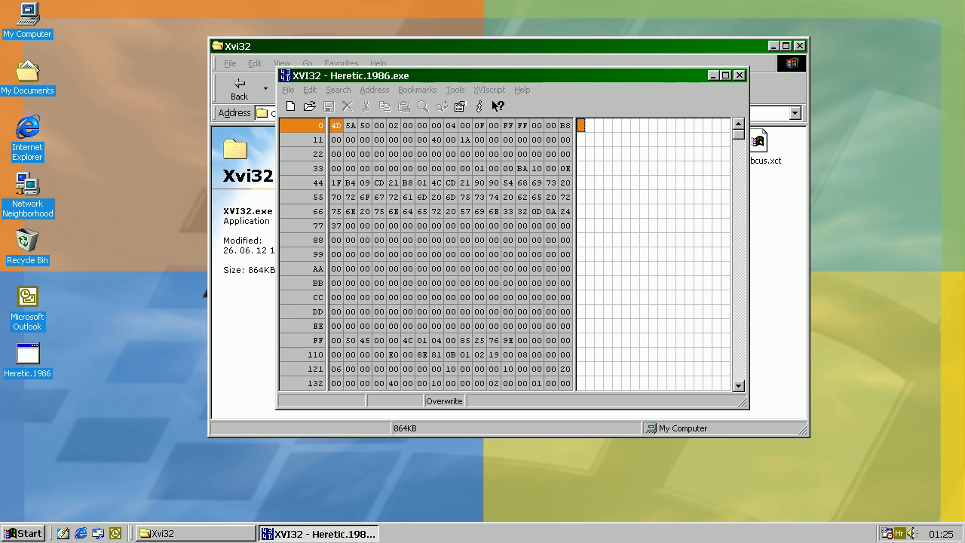
Step: Search Heretic.1986.exe for the text string 'Heretic', inspect the match, and close XVI32
{"action": "left_click", "coordinate": [422, 105]}
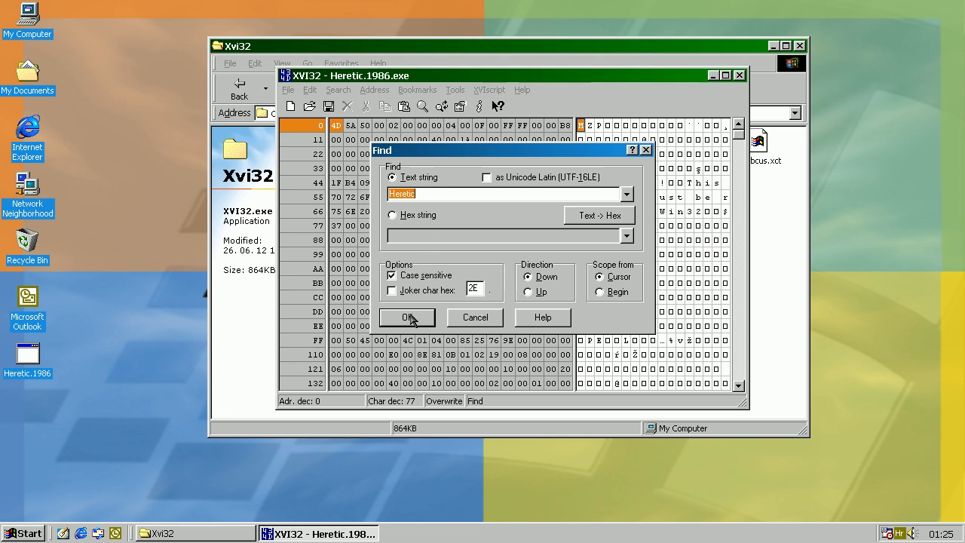
{"action": "left_click", "coordinate": [406, 317]}
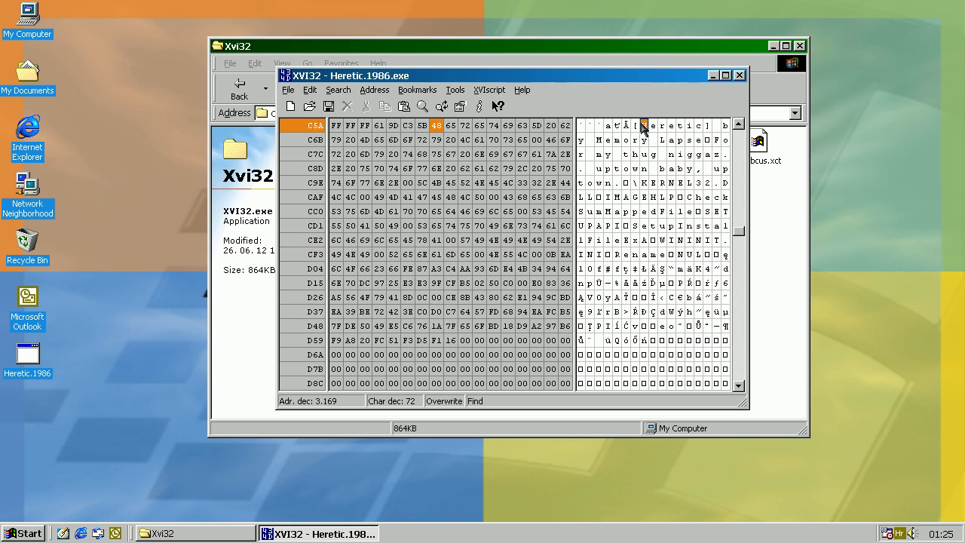
{"action": "mouse_move", "coordinate": [709, 128]}
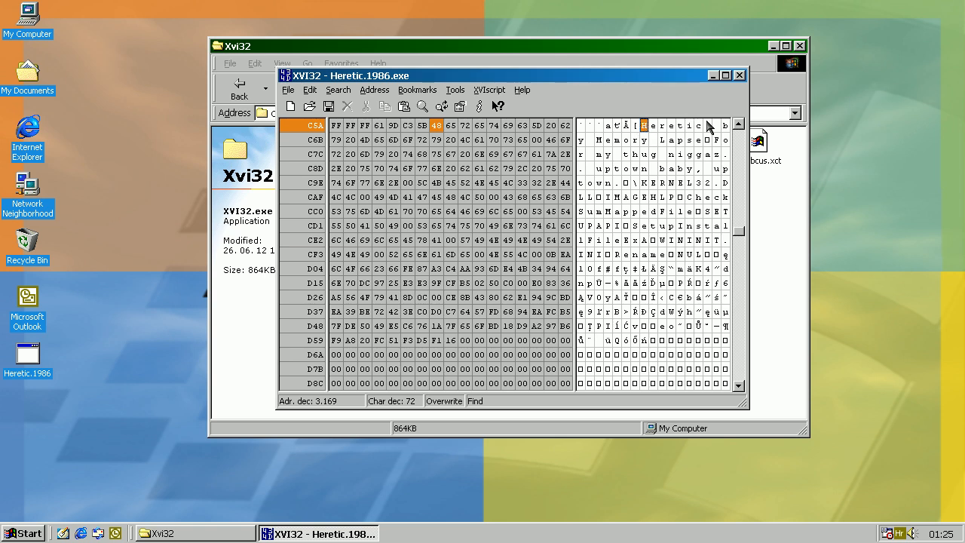
{"action": "mouse_move", "coordinate": [730, 133]}
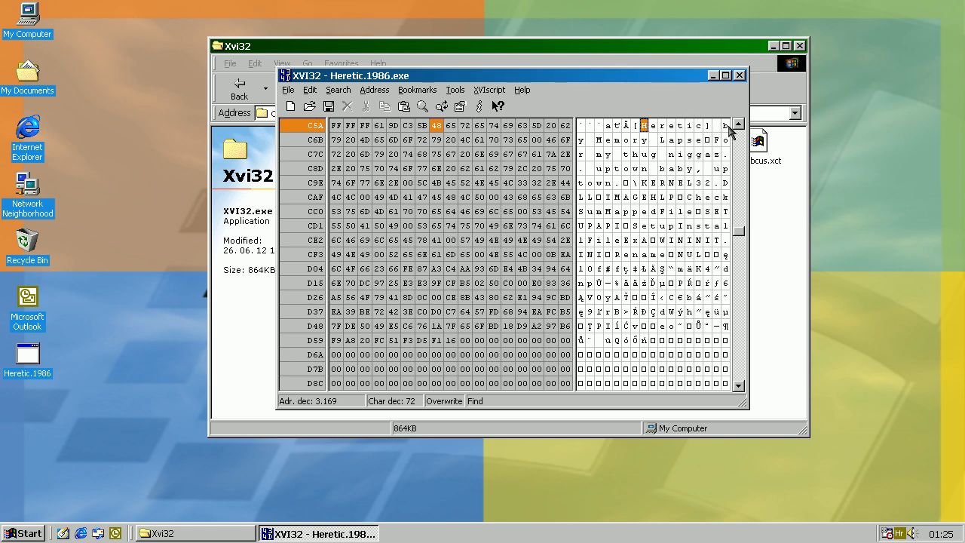
{"action": "mouse_move", "coordinate": [715, 154]}
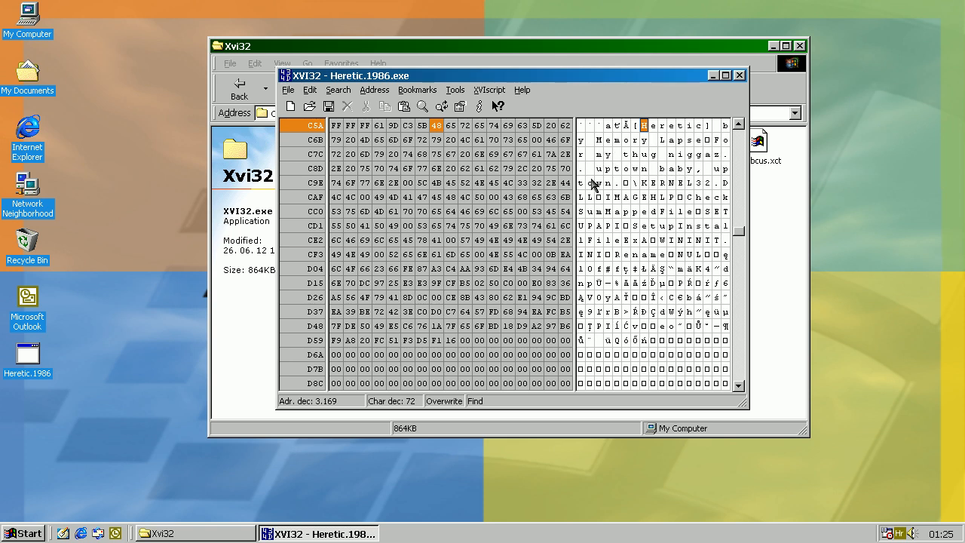
{"action": "mouse_move", "coordinate": [723, 130]}
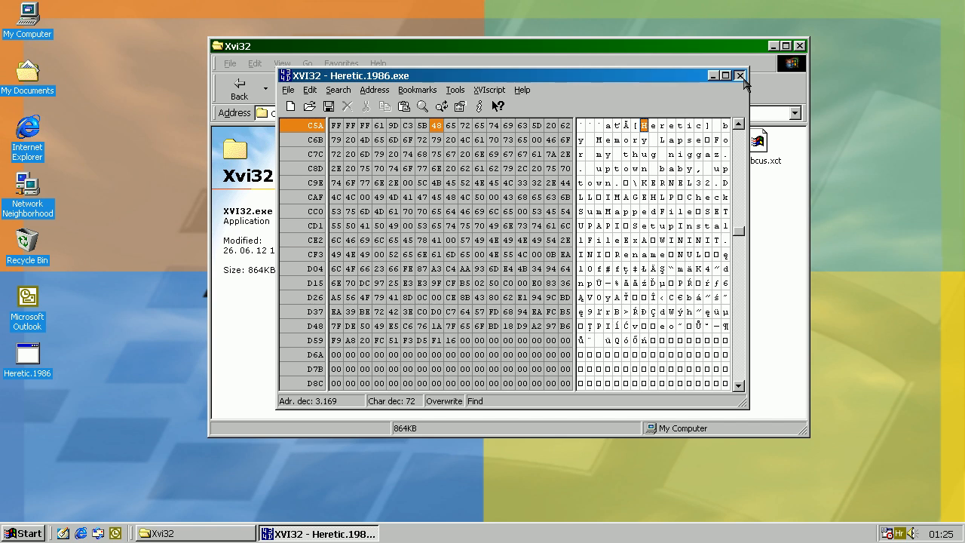
{"action": "left_click", "coordinate": [739, 75]}
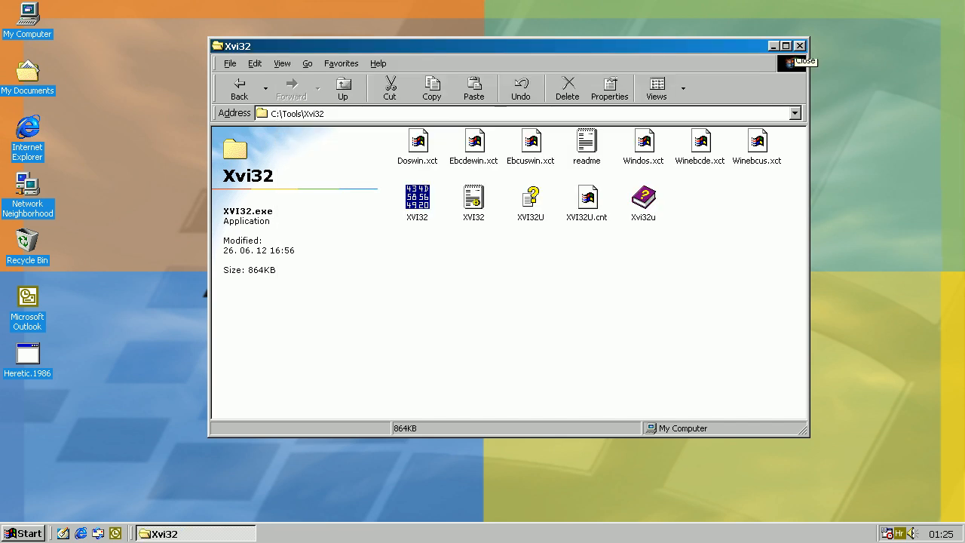
Step: Close the Xvi32 window, run Heretic.1986 from the desktop and dismiss its Hello World message
{"action": "left_click", "coordinate": [801, 45]}
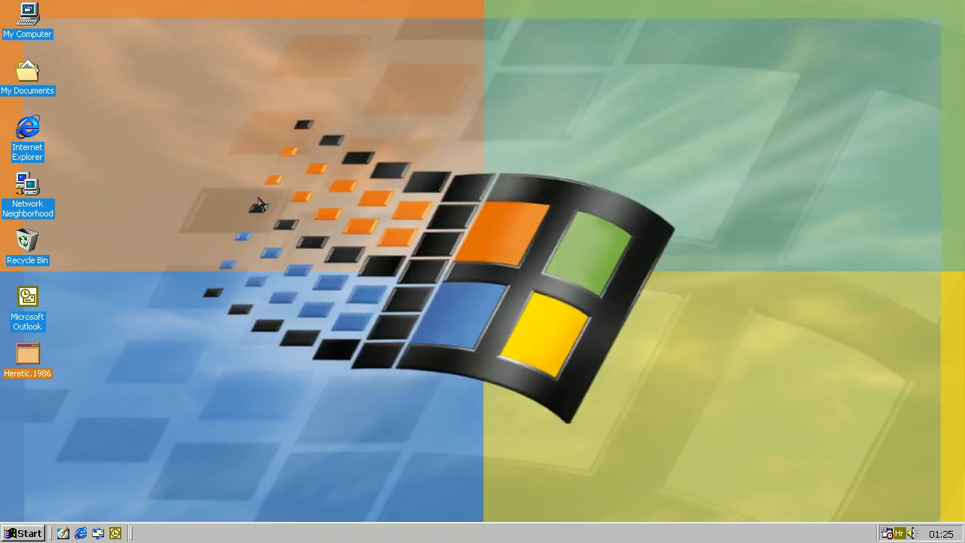
{"action": "double_click", "coordinate": [28, 354]}
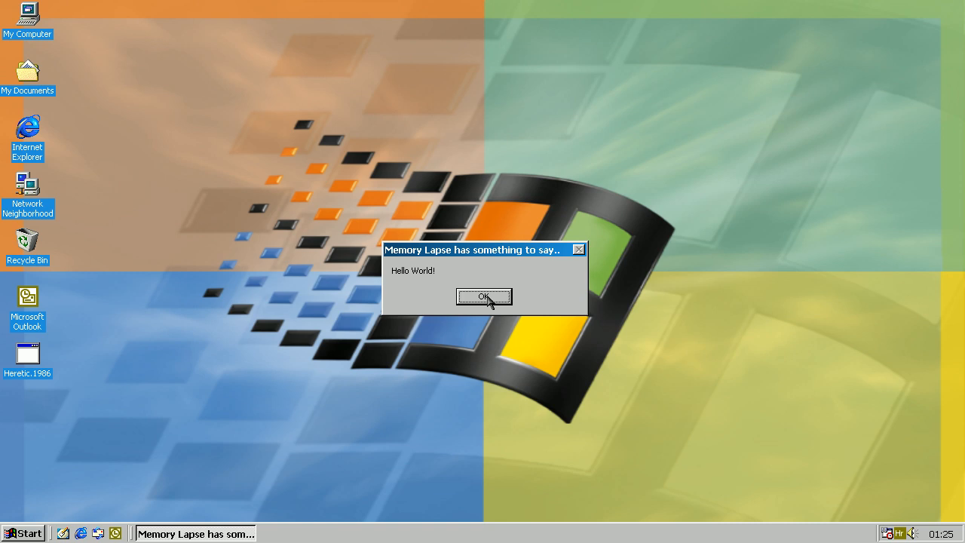
{"action": "left_click", "coordinate": [485, 295]}
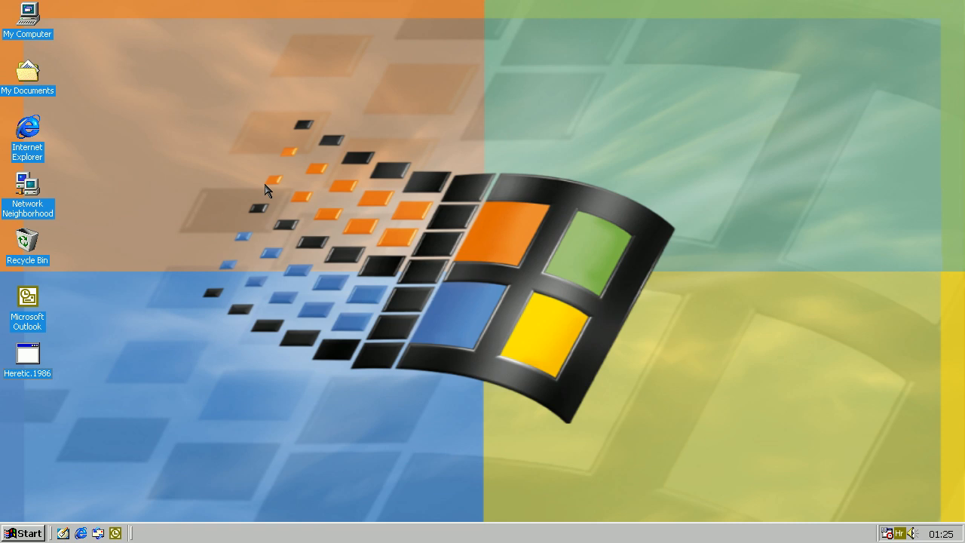
Step: Browse My Computer > C: > Windows and scroll down to the Wininit files
{"action": "double_click", "coordinate": [27, 18]}
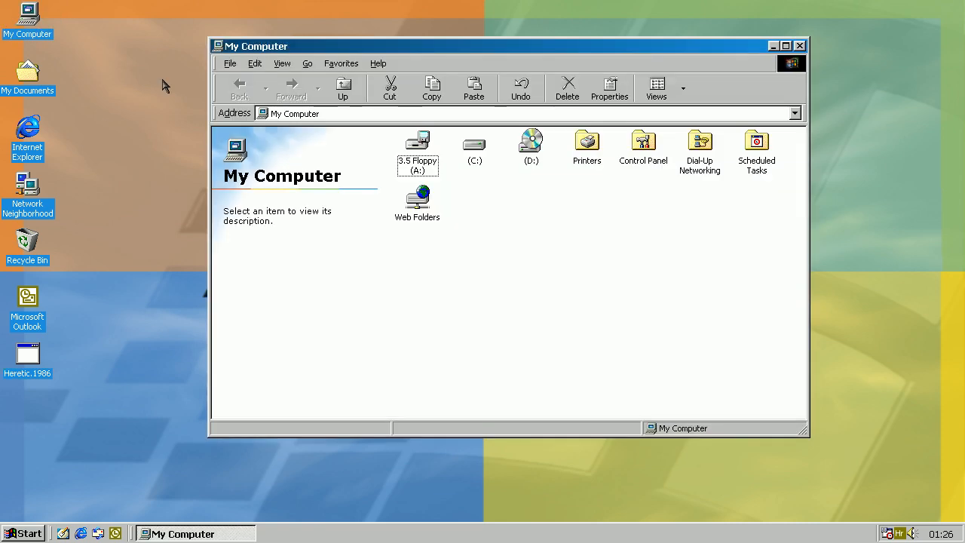
{"action": "double_click", "coordinate": [474, 143]}
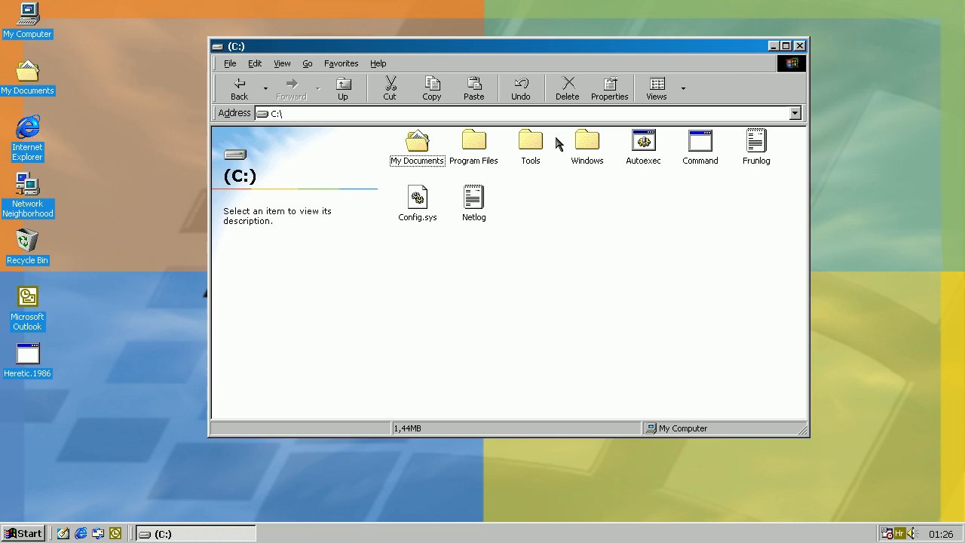
{"action": "double_click", "coordinate": [586, 142]}
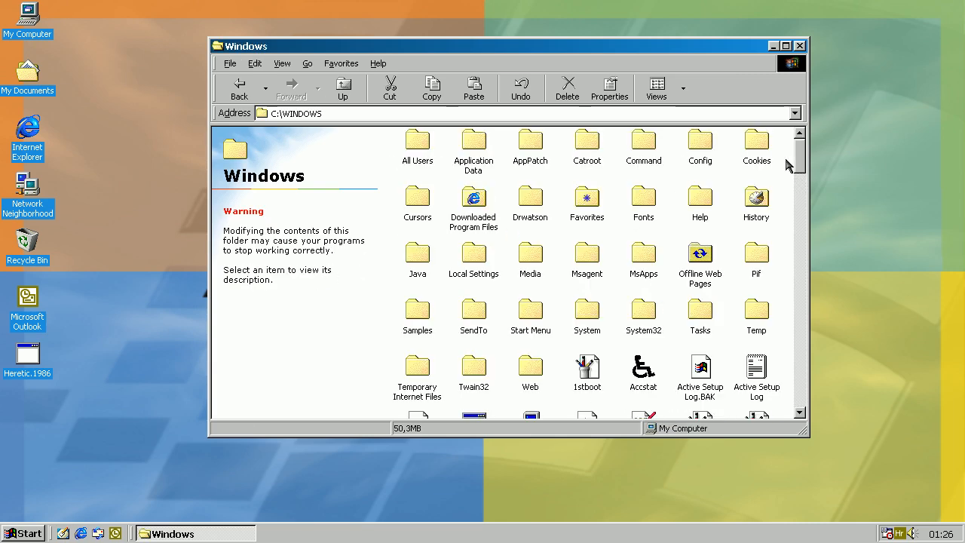
{"action": "scroll", "scroll_direction": "down", "scroll_amount": 3}
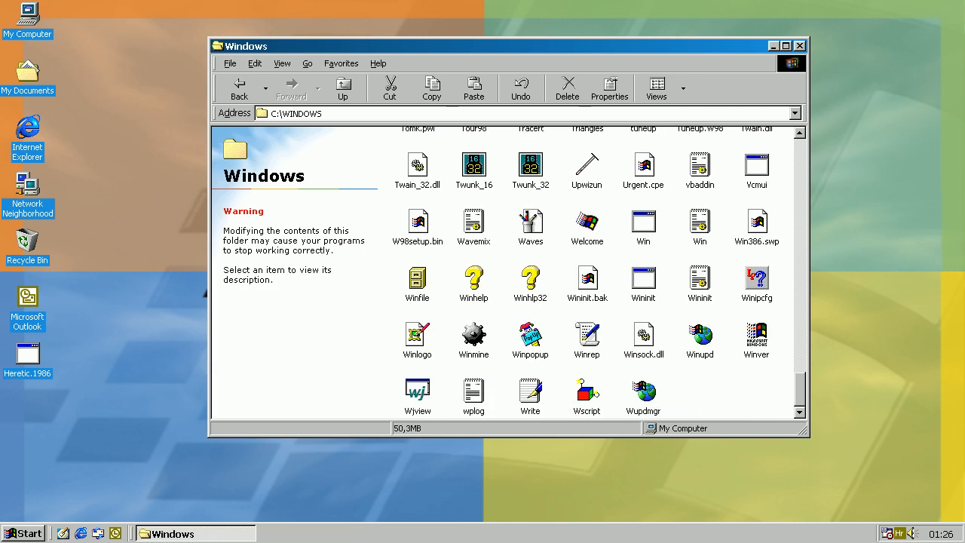
{"action": "mouse_move", "coordinate": [691, 298]}
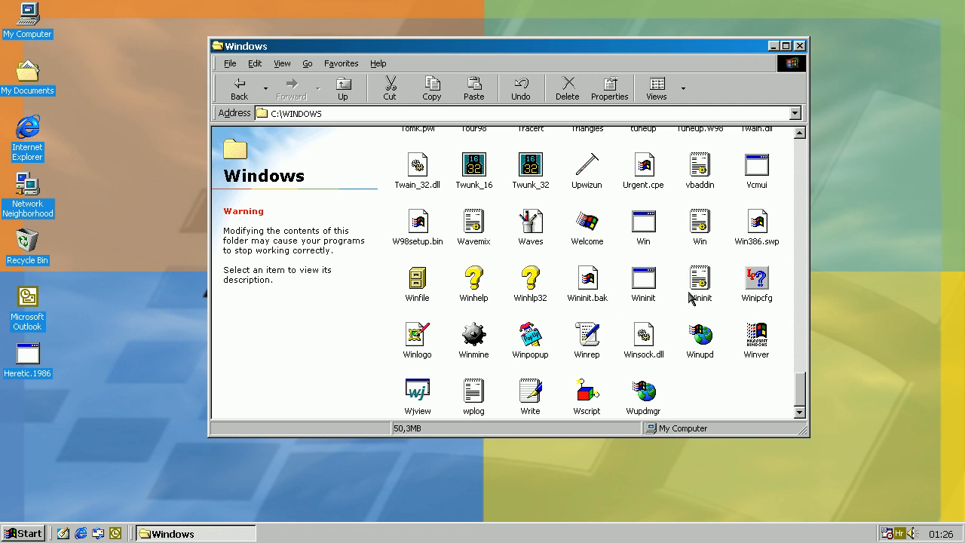
{"action": "double_click", "coordinate": [700, 279]}
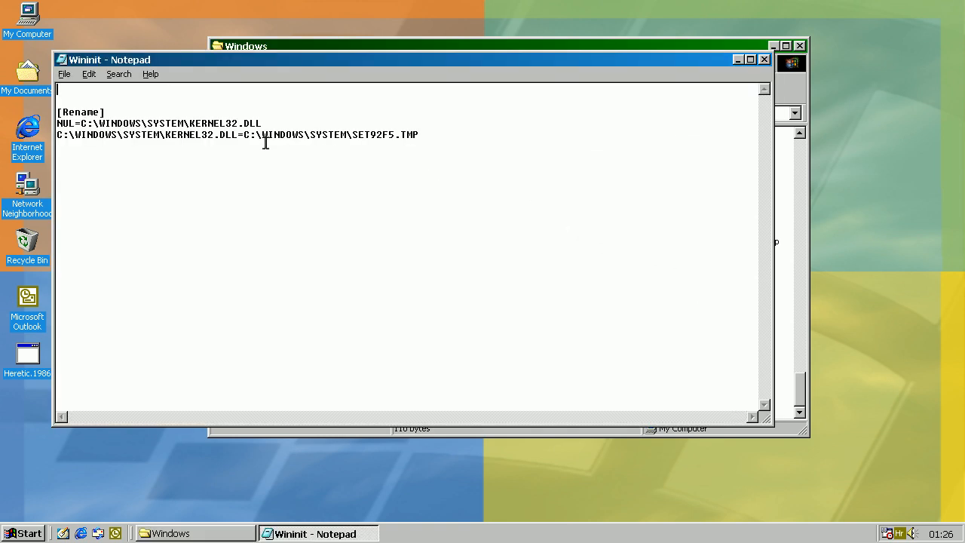
{"action": "left_click_drag", "start_coordinate": [248, 134], "coordinate": [419, 134]}
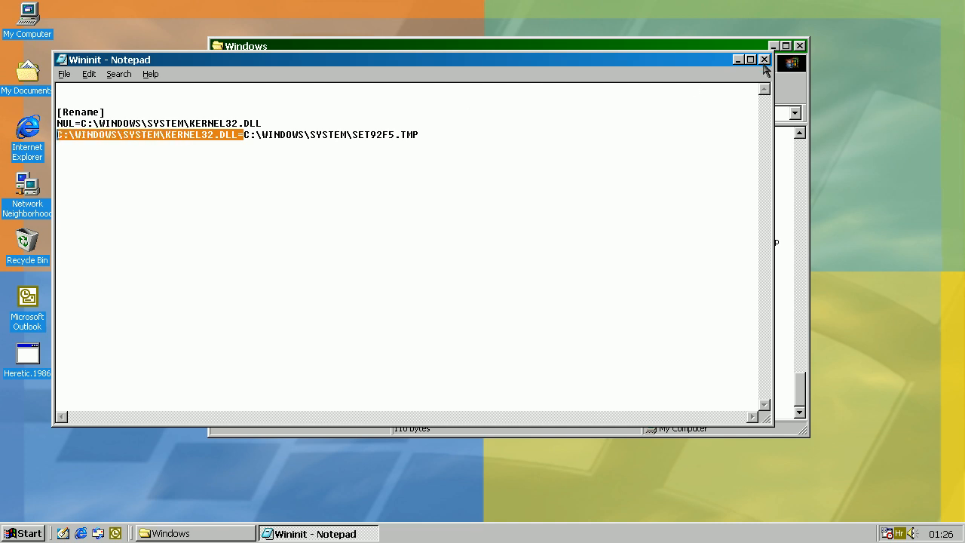
{"action": "left_click", "coordinate": [763, 60]}
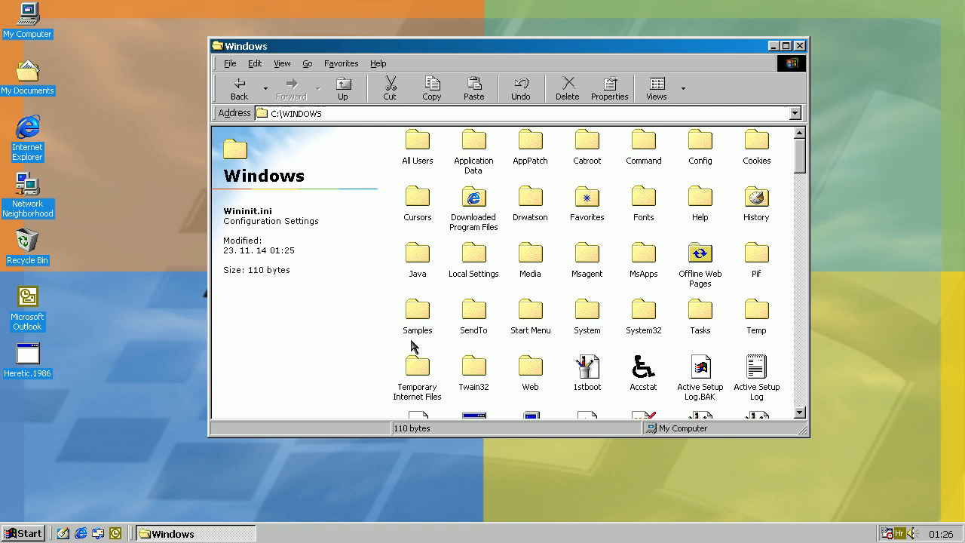
Step: Enter the System folder, reveal its contents and scroll through its files
{"action": "double_click", "coordinate": [587, 310]}
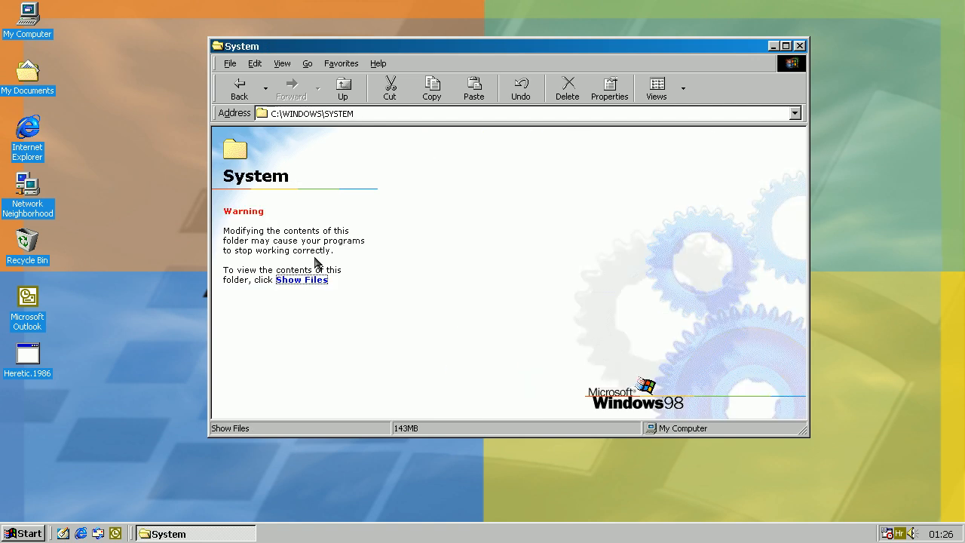
{"action": "left_click", "coordinate": [301, 279]}
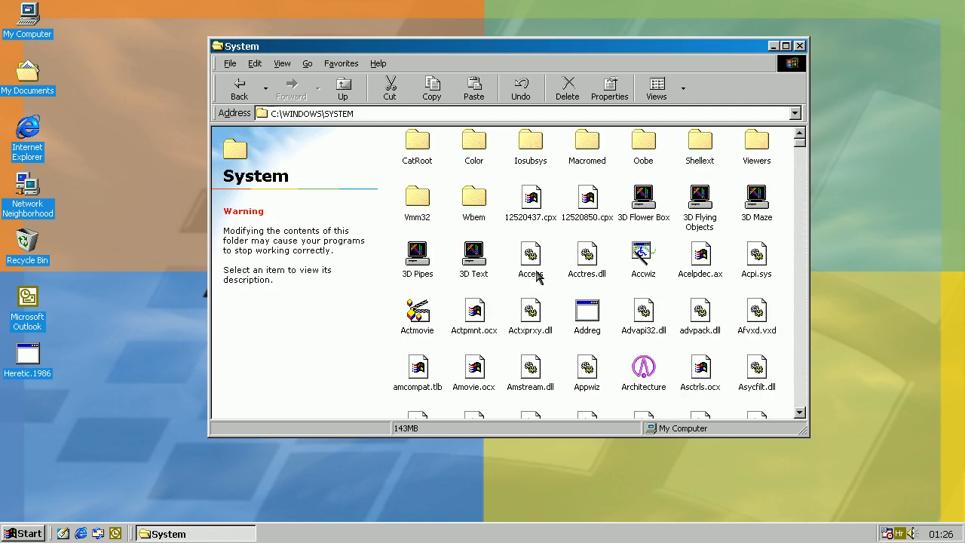
{"action": "scroll", "scroll_direction": "down", "scroll_amount": 3}
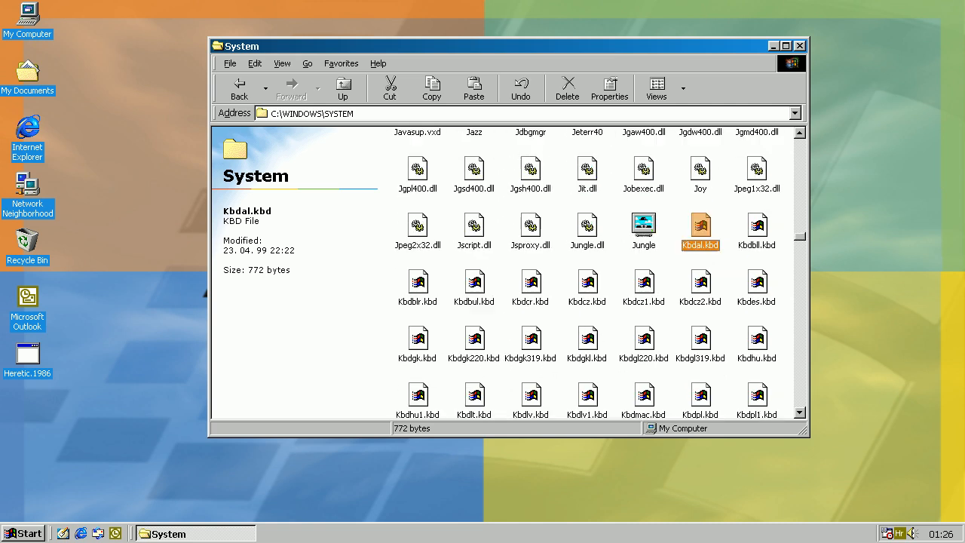
{"action": "scroll", "scroll_direction": "down", "scroll_amount": 3}
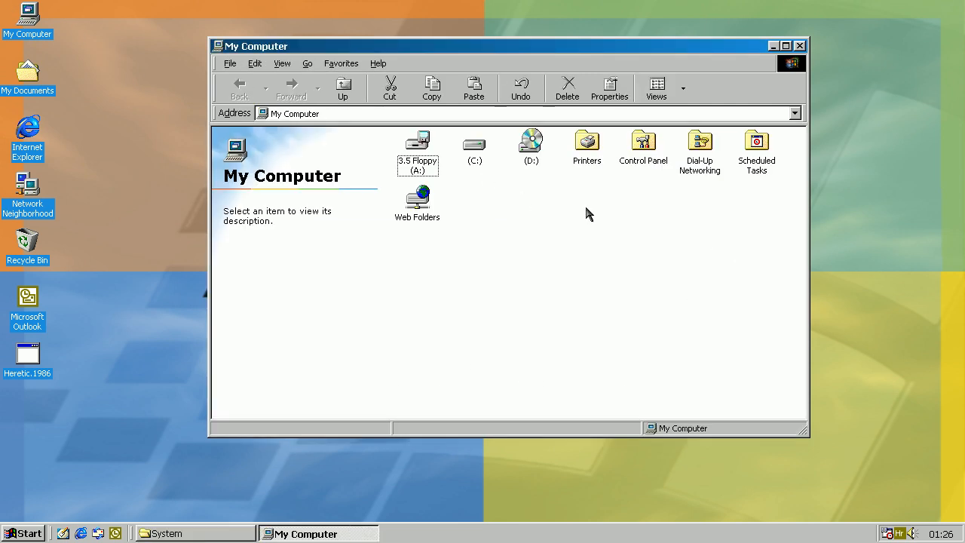
Step: Go into the Tools folder on drive C and then its Xvi32 folder
{"action": "double_click", "coordinate": [473, 143]}
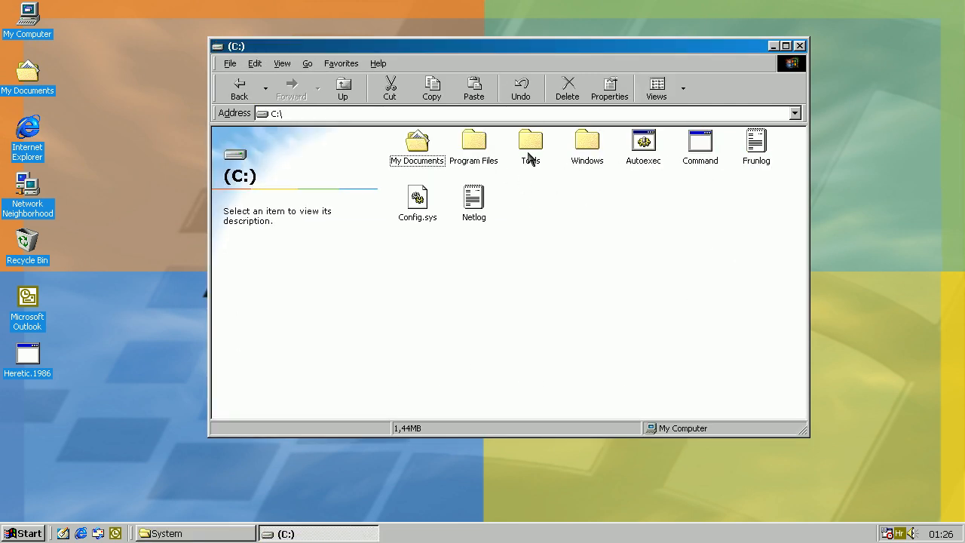
{"action": "double_click", "coordinate": [531, 143]}
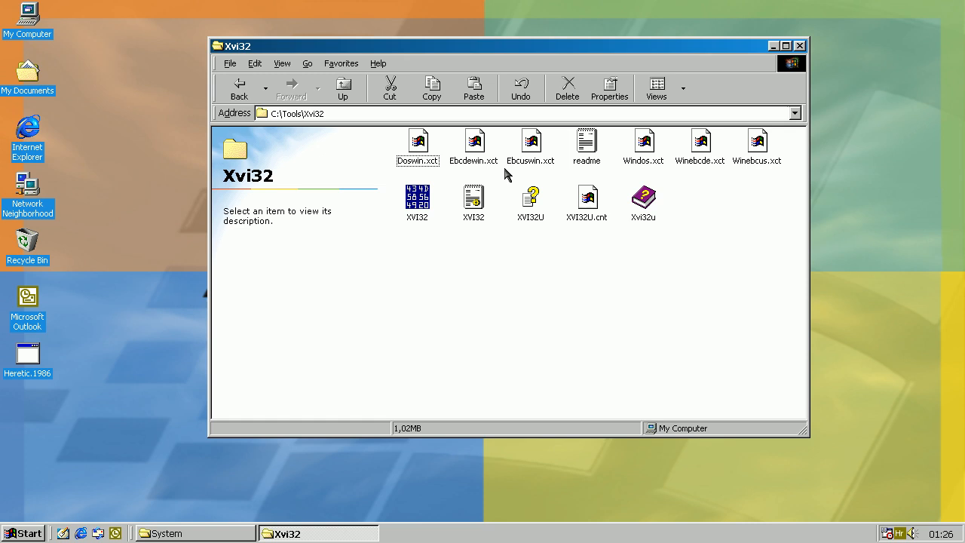
Step: Launch XVI32, search KERNEL32.DLL for 'Heretic' and acknowledge the 'String not found' message
{"action": "double_click", "coordinate": [417, 198]}
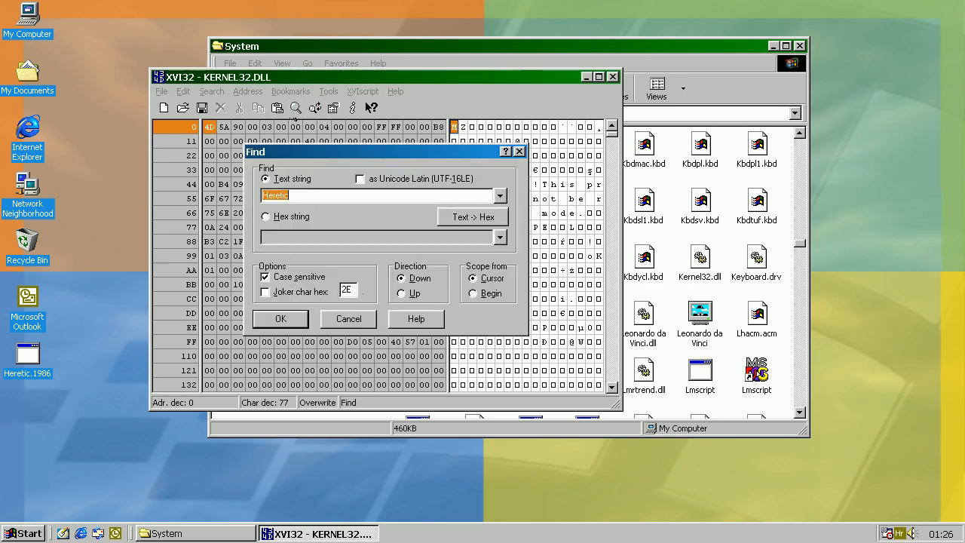
{"action": "left_click", "coordinate": [280, 318]}
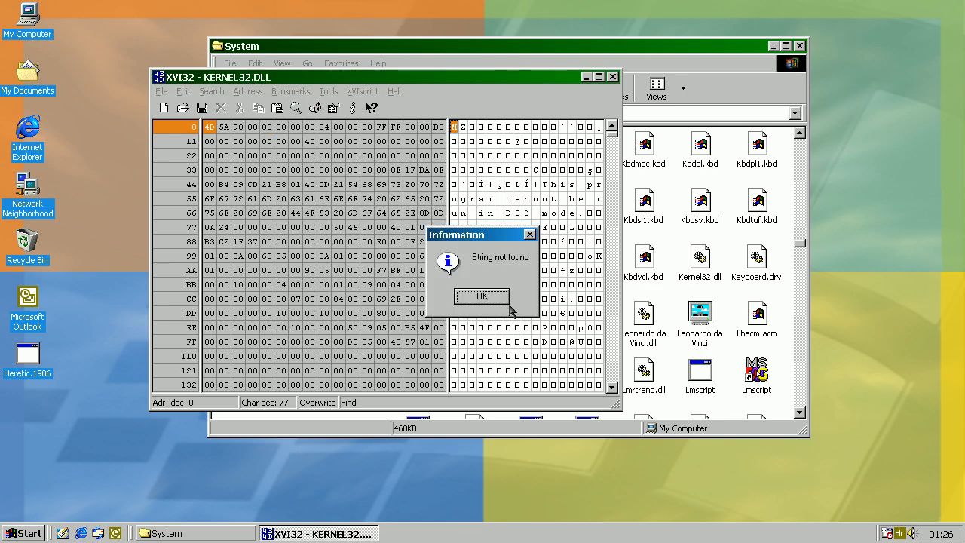
{"action": "left_click", "coordinate": [481, 296]}
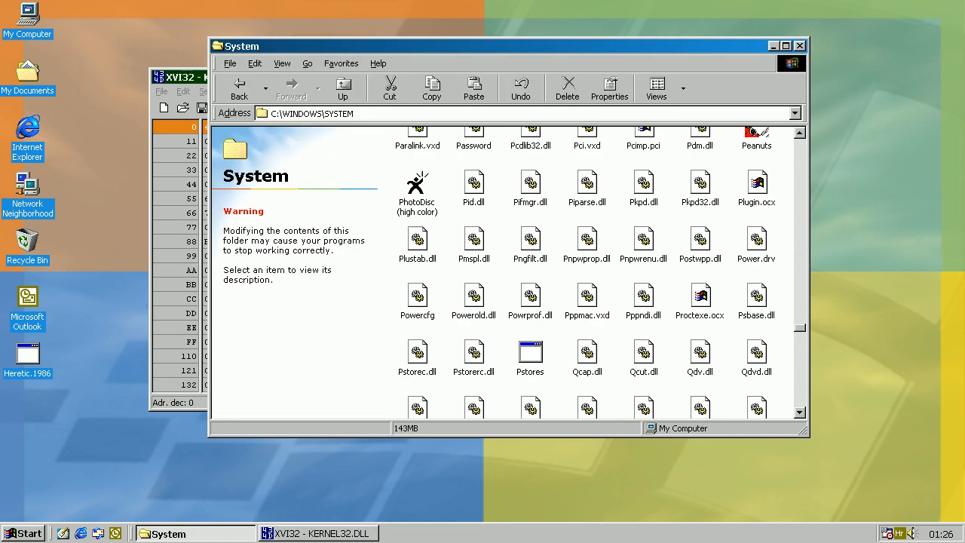
Step: View Set92f5.tmp's properties, identifying it as a Win32 Kernel component, then cancel out
{"action": "scroll", "scroll_direction": "down", "scroll_amount": 3}
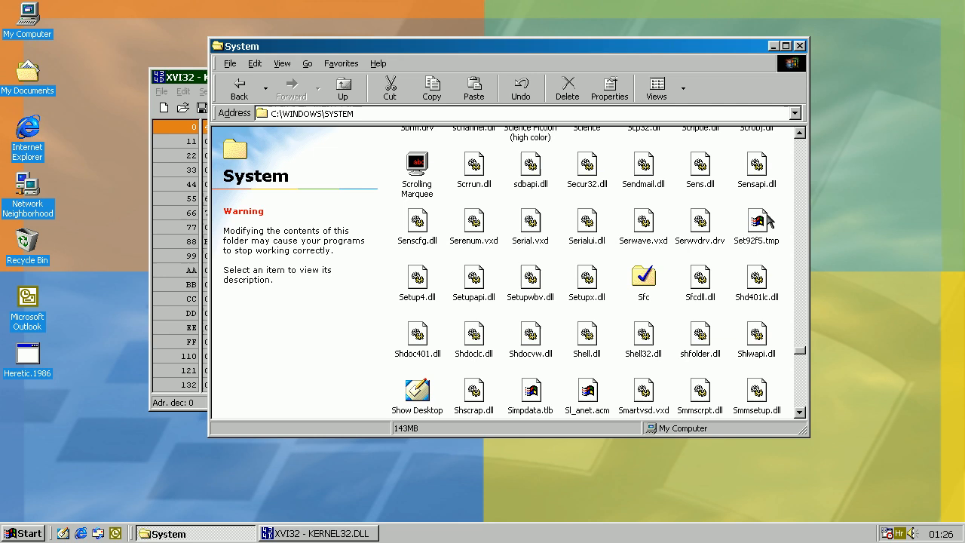
{"action": "right_click", "coordinate": [758, 226]}
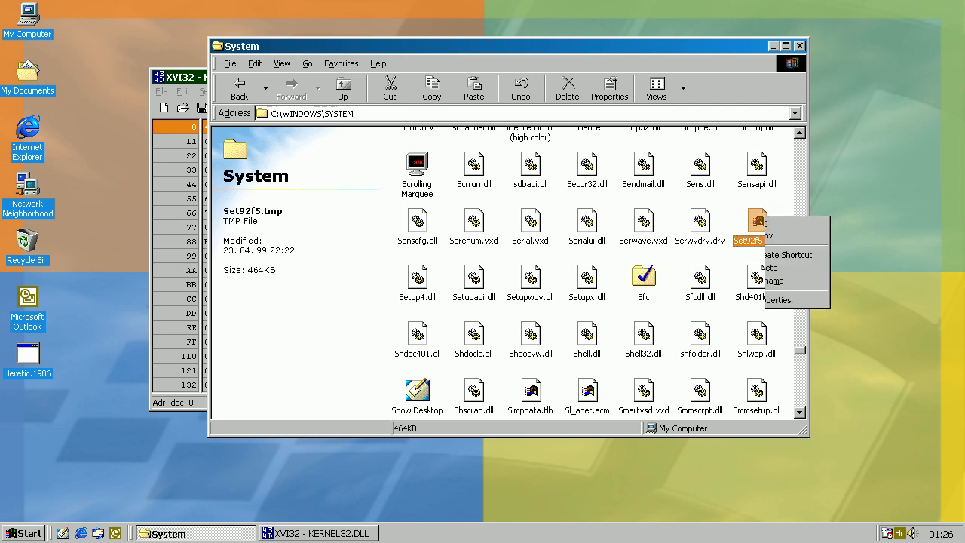
{"action": "left_click", "coordinate": [779, 299]}
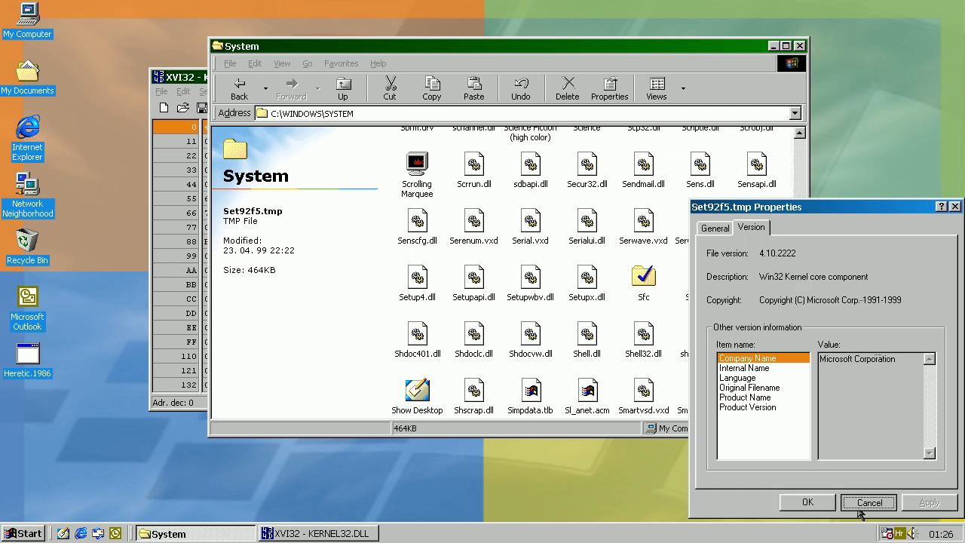
{"action": "left_click", "coordinate": [869, 502]}
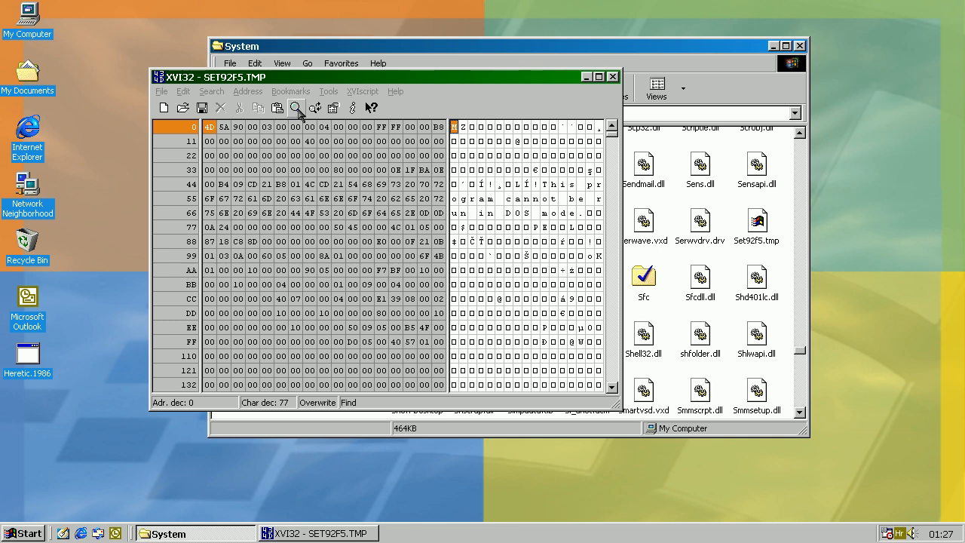
Step: Search SET92F5.TMP for the 'Heretic' string, then close XVI32 and the System folder window
{"action": "left_click", "coordinate": [296, 109]}
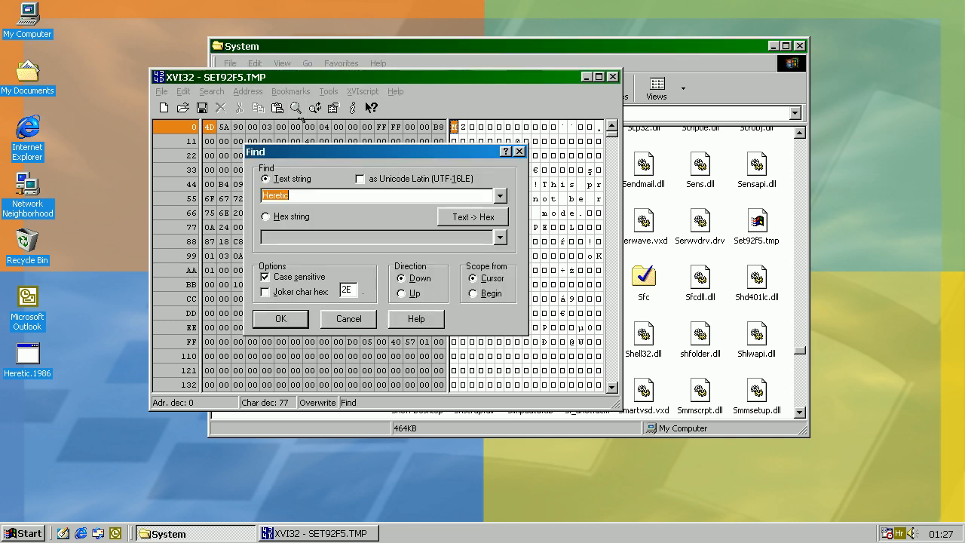
{"action": "left_click", "coordinate": [281, 318]}
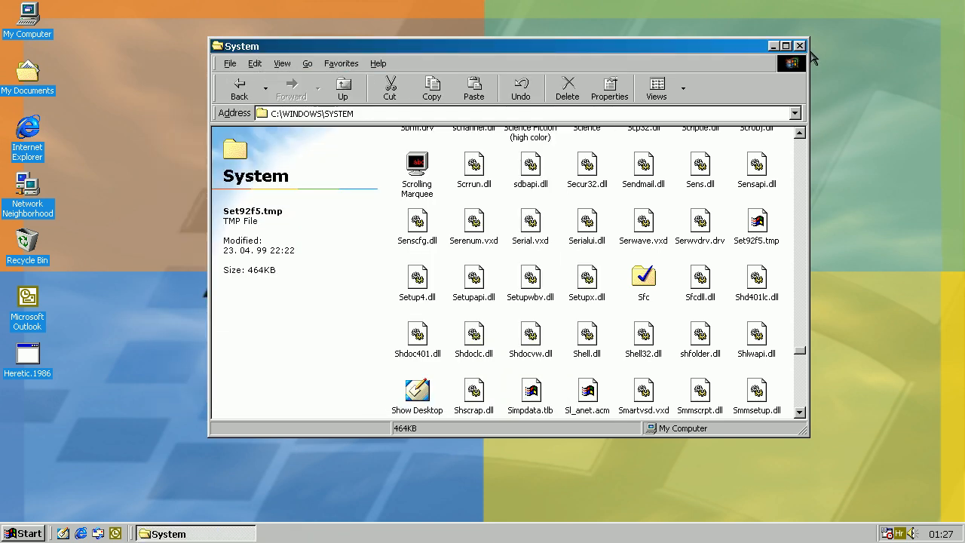
{"action": "left_click", "coordinate": [799, 46]}
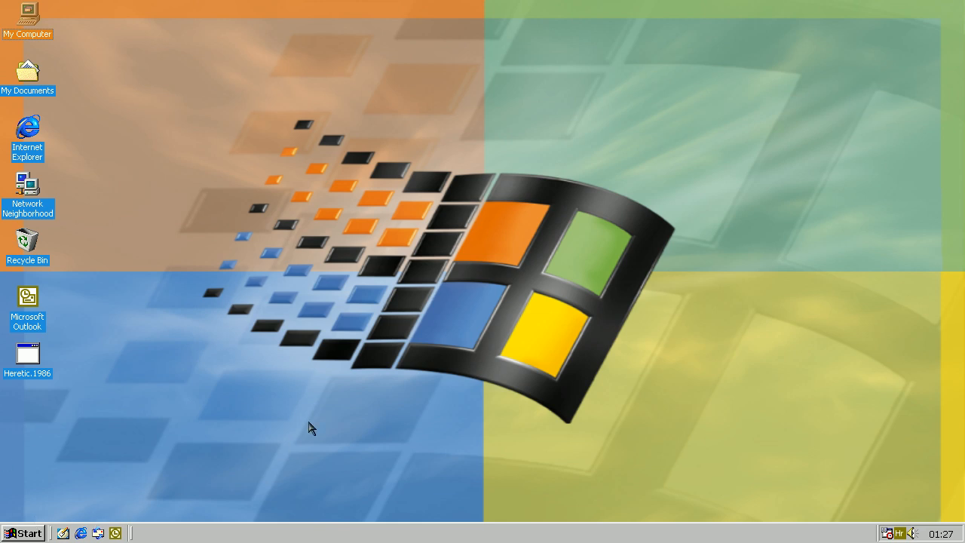
{"action": "mouse_move", "coordinate": [407, 328]}
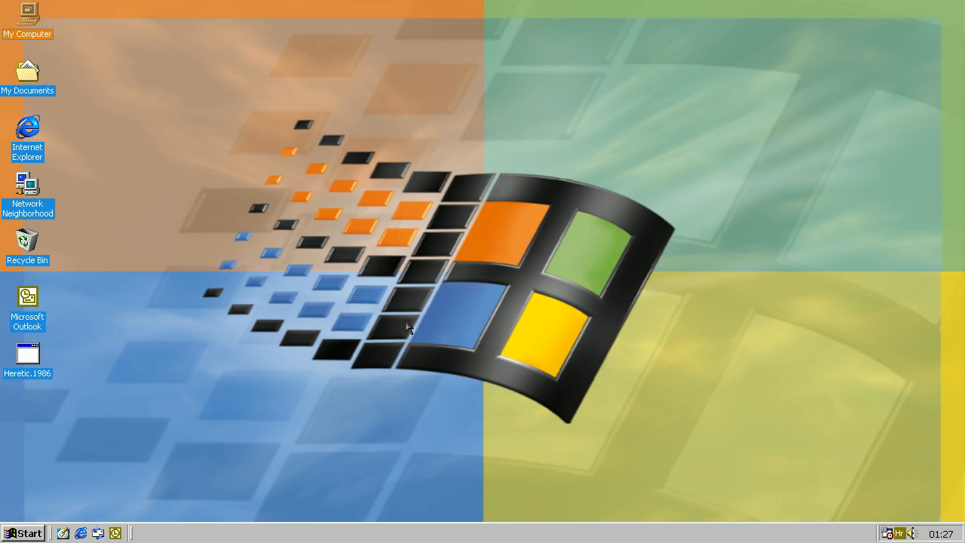
Step: Restart the computer via Start > Shut Down with the Restart option
{"action": "left_click", "coordinate": [23, 534]}
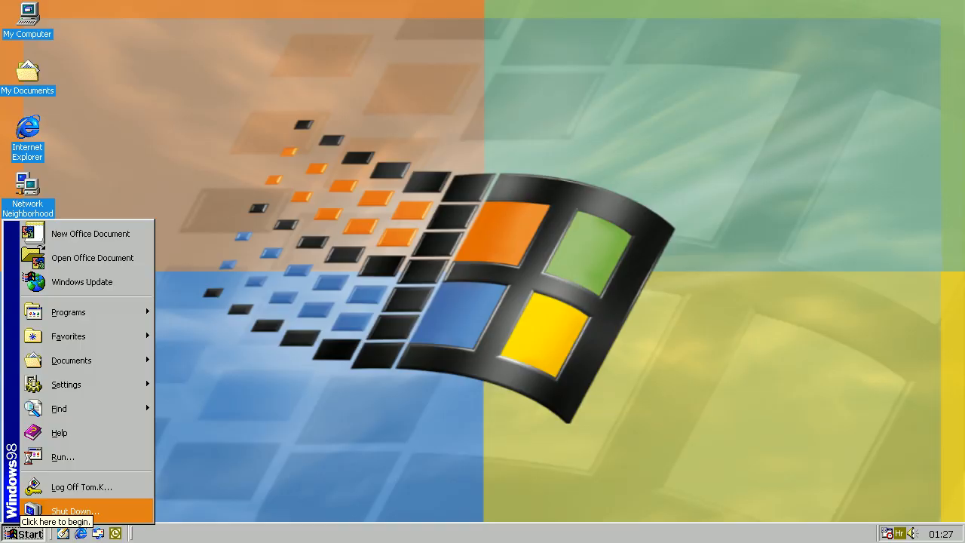
{"action": "left_click", "coordinate": [73, 510]}
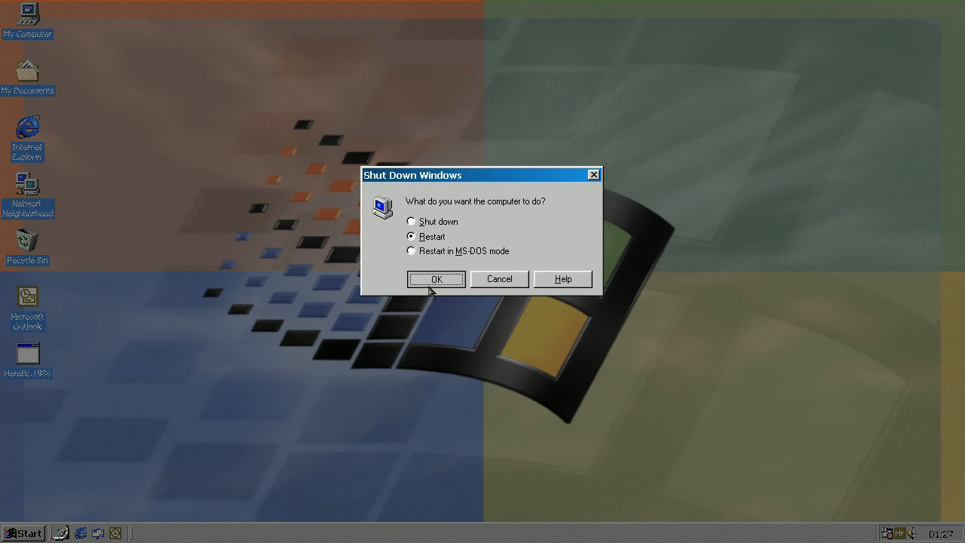
{"action": "left_click", "coordinate": [436, 278]}
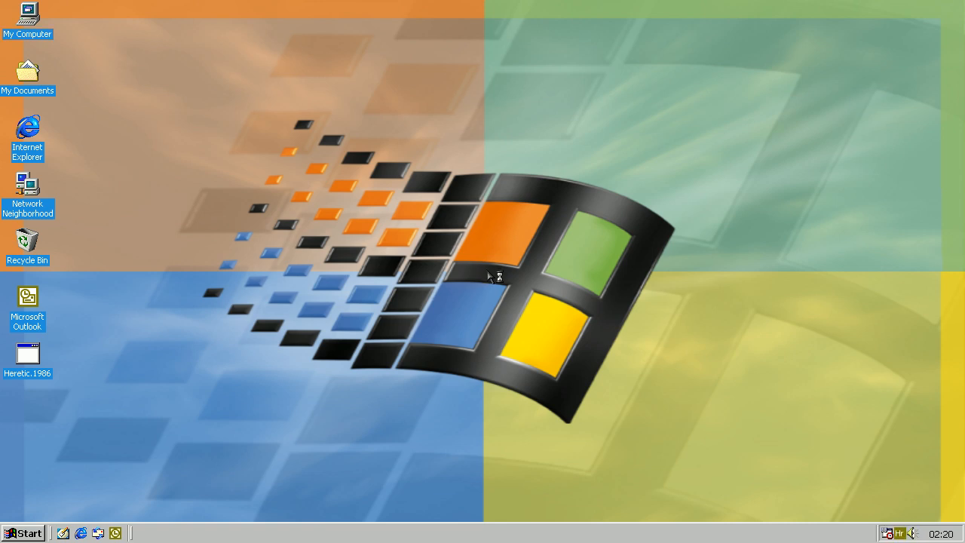
{"action": "mouse_move", "coordinate": [481, 279]}
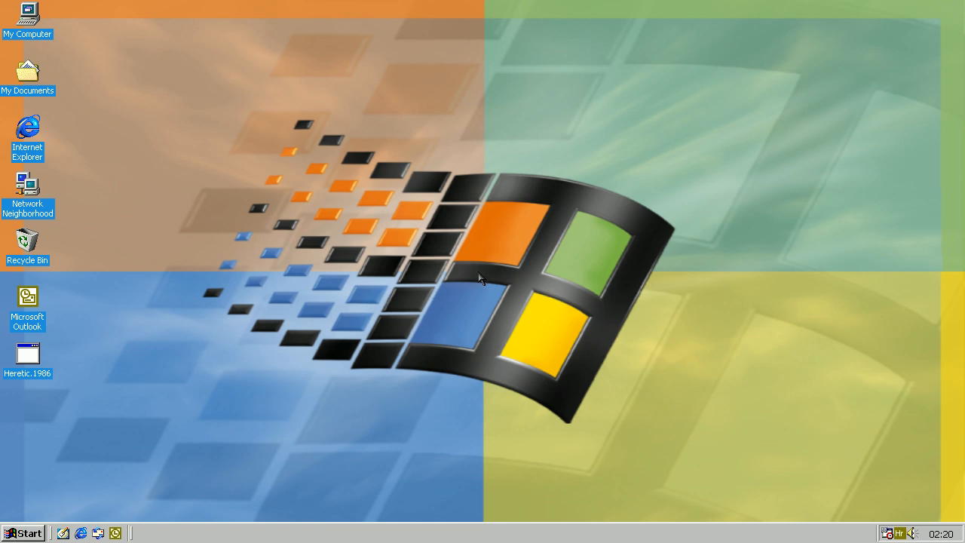
{"action": "mouse_move", "coordinate": [235, 220]}
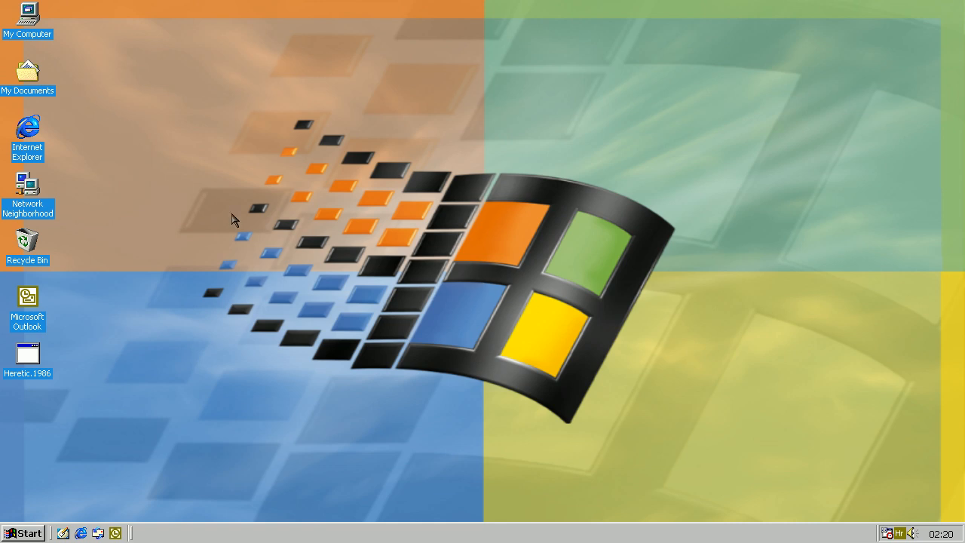
{"action": "mouse_move", "coordinate": [219, 147]}
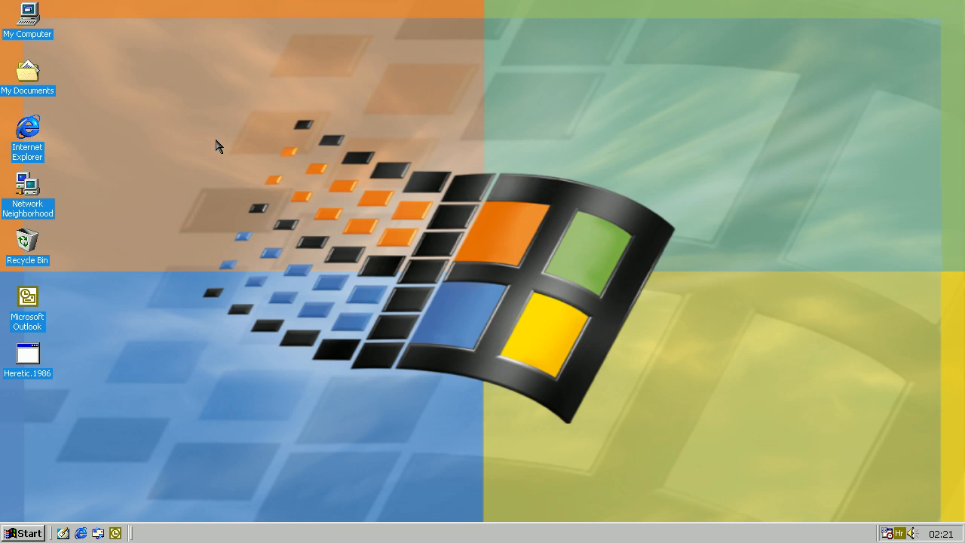
Step: Browse into C:\Tools\Xvi32 and launch the XVI32 hex editor
{"action": "double_click", "coordinate": [27, 15]}
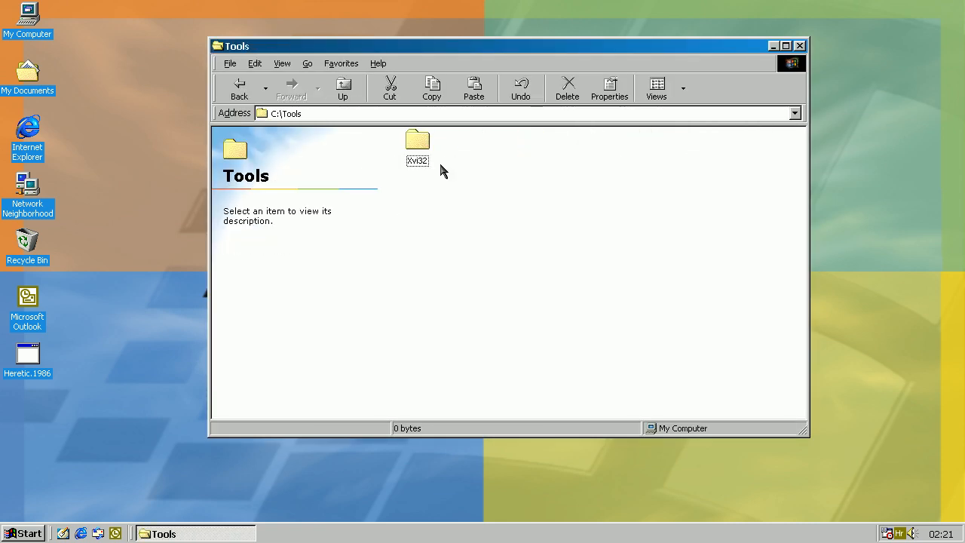
{"action": "double_click", "coordinate": [416, 143]}
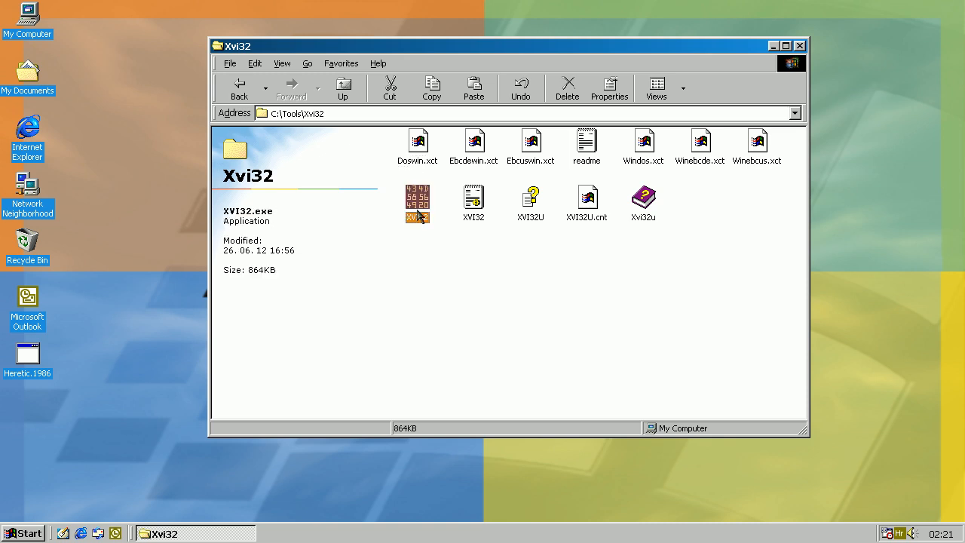
{"action": "double_click", "coordinate": [416, 204]}
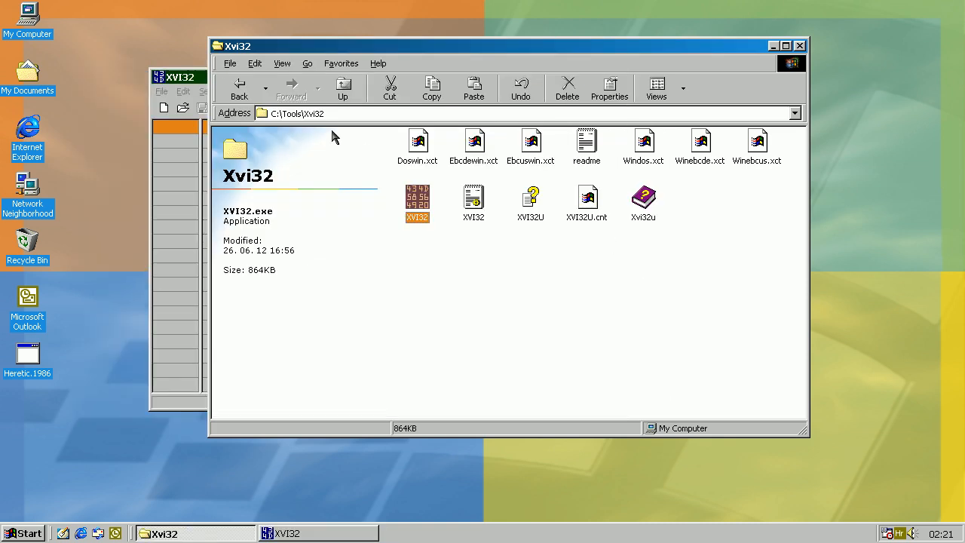
Step: Return to C:\, reveal the Windows folder's hidden files and select Calc.exe to see its 92KB size
{"action": "left_click", "coordinate": [344, 86]}
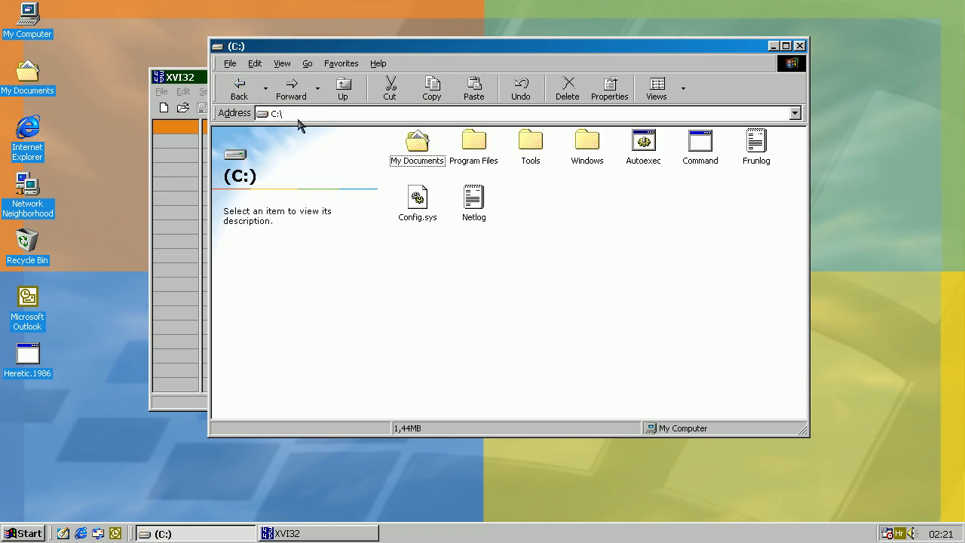
{"action": "double_click", "coordinate": [587, 142]}
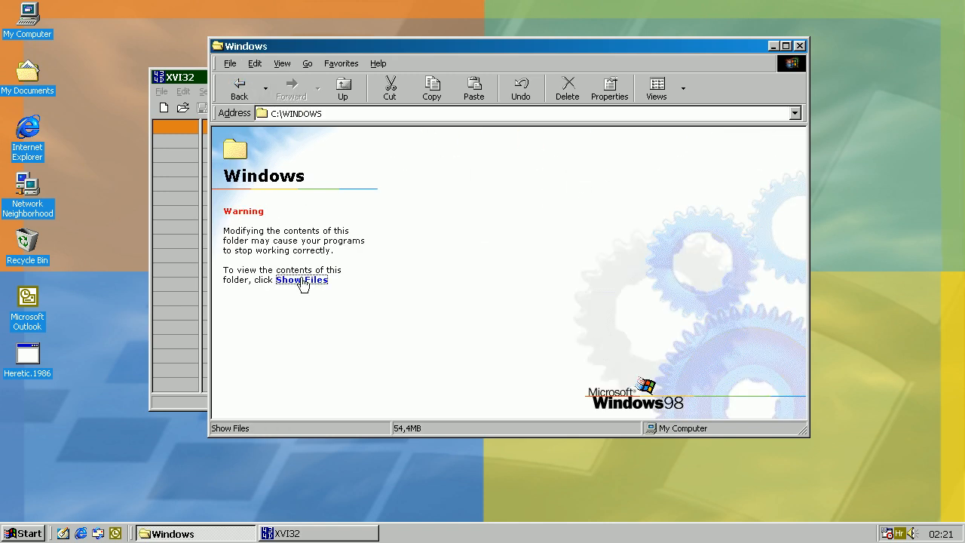
{"action": "left_click", "coordinate": [302, 279]}
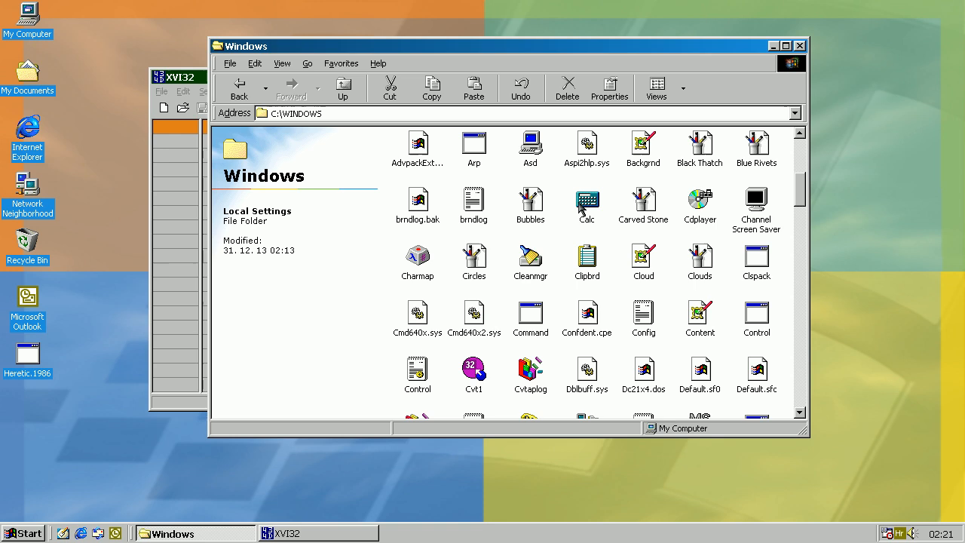
{"action": "left_click", "coordinate": [586, 202]}
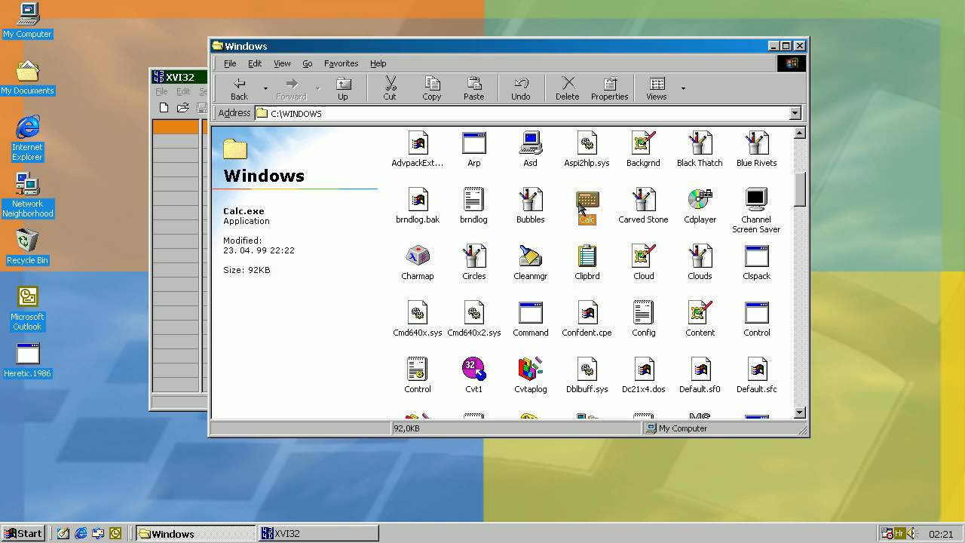
Step: Bring up Calc.exe's properties in C:\WINDOWS, showing 92.0 KB (94,208 bytes)
{"action": "right_click", "coordinate": [588, 202]}
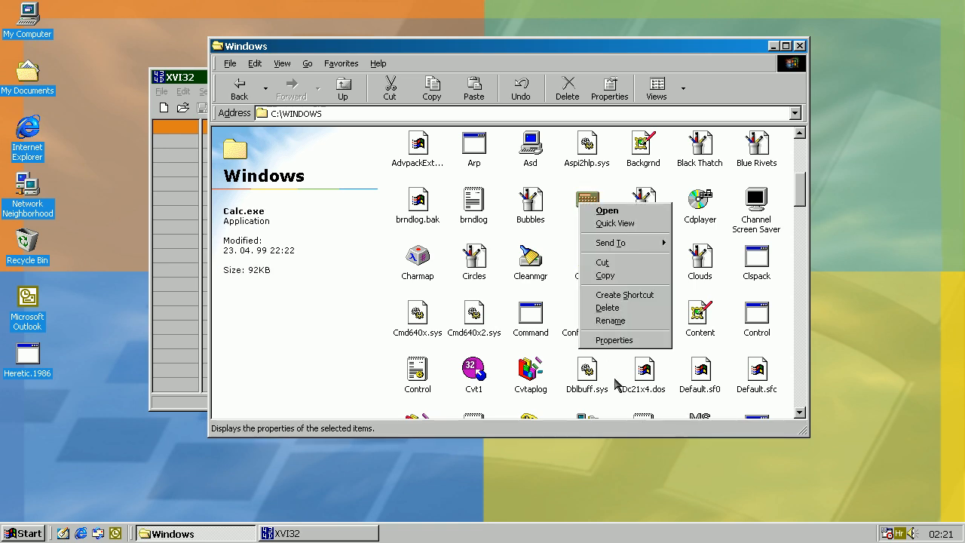
{"action": "left_click", "coordinate": [615, 339]}
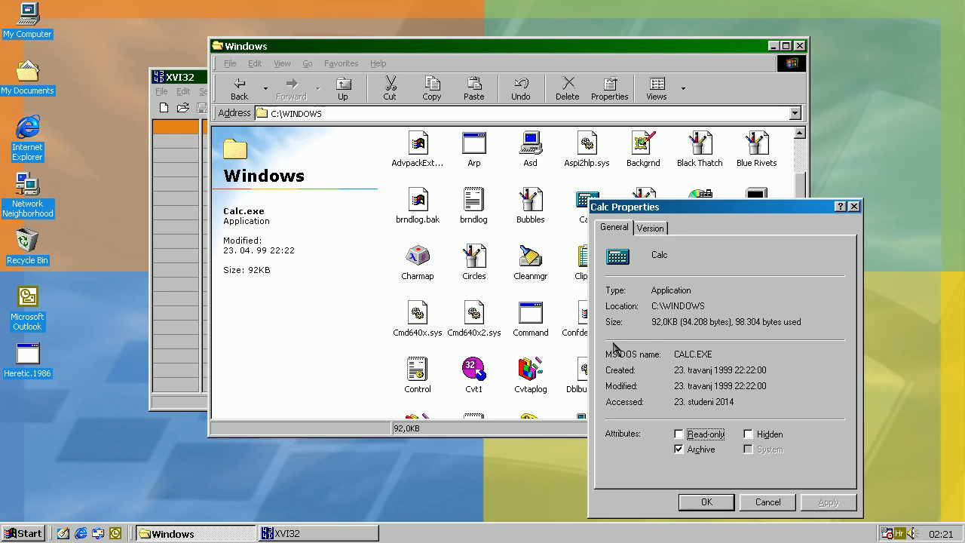
{"action": "mouse_move", "coordinate": [688, 330]}
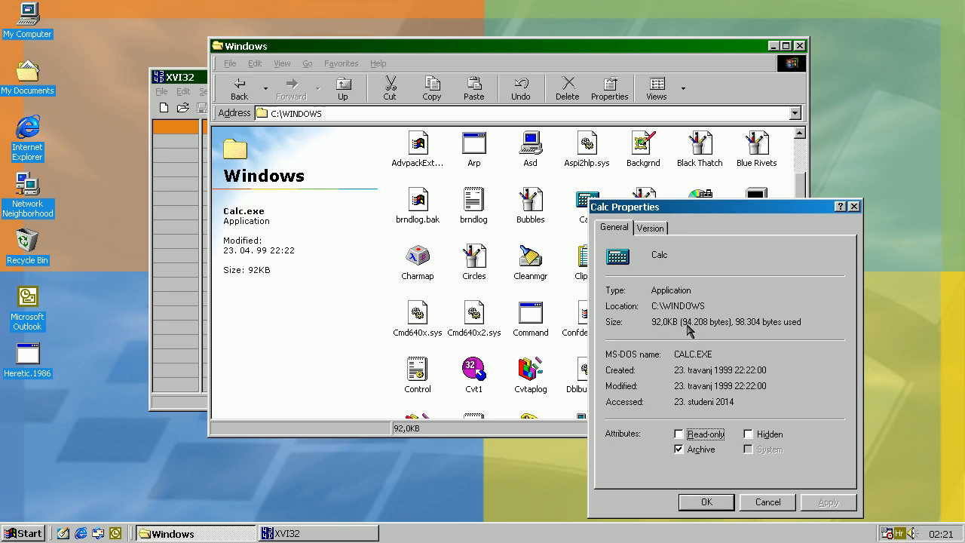
{"action": "mouse_move", "coordinate": [700, 332]}
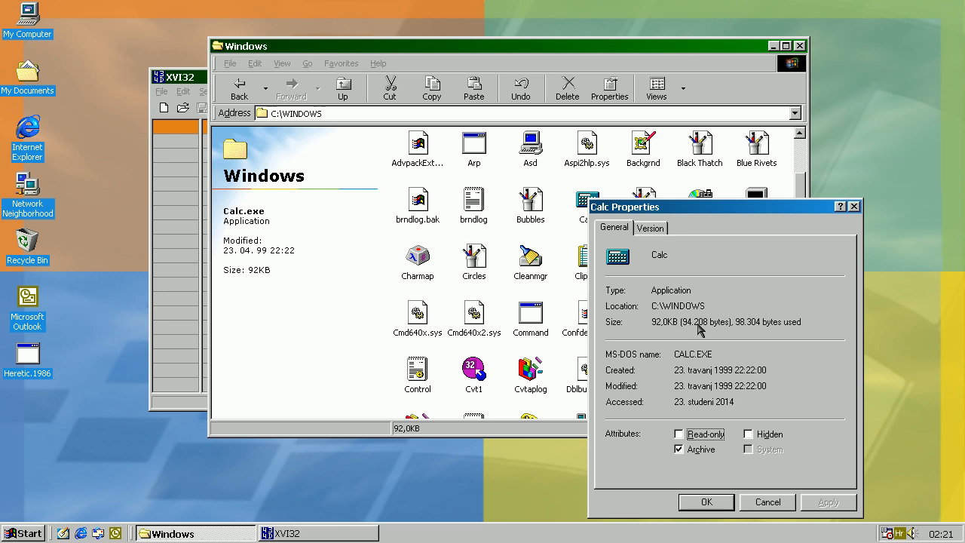
{"action": "mouse_move", "coordinate": [832, 235]}
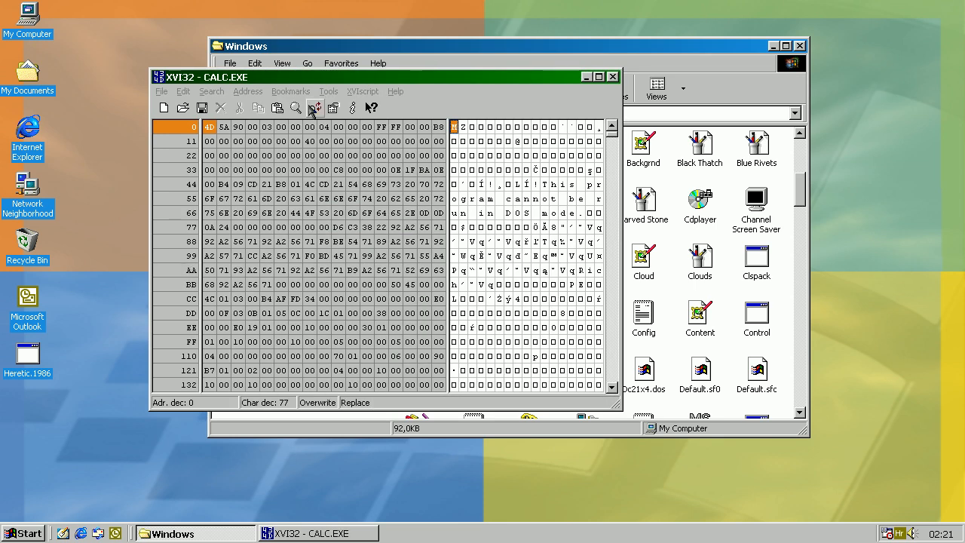
Step: Close the unmodified CALC.EXE in the XVI32 hex editor after viewing its dump
{"action": "left_click", "coordinate": [313, 109]}
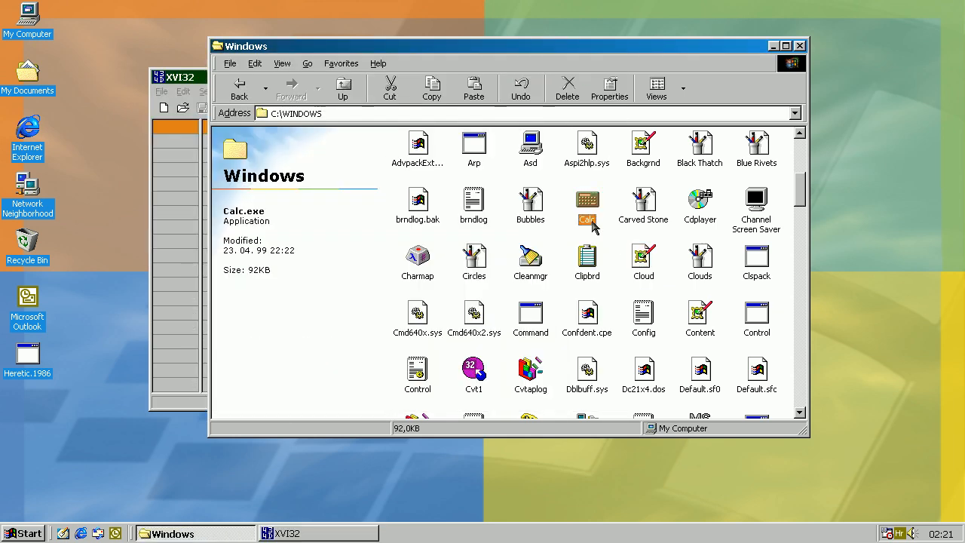
Step: Run Calc and reopen its properties, now reading 96.0 KB (98,304 bytes), then dismiss them
{"action": "double_click", "coordinate": [586, 200]}
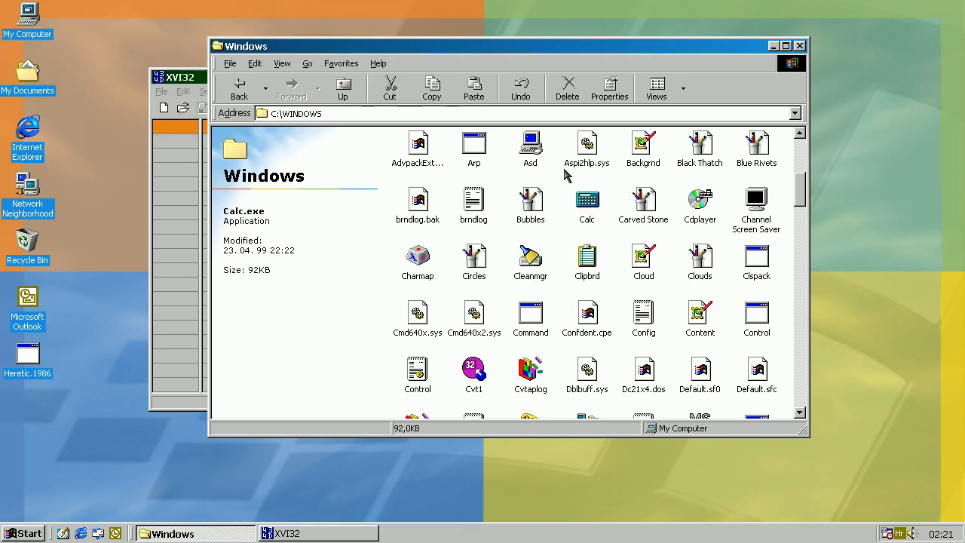
{"action": "left_click", "coordinate": [609, 88]}
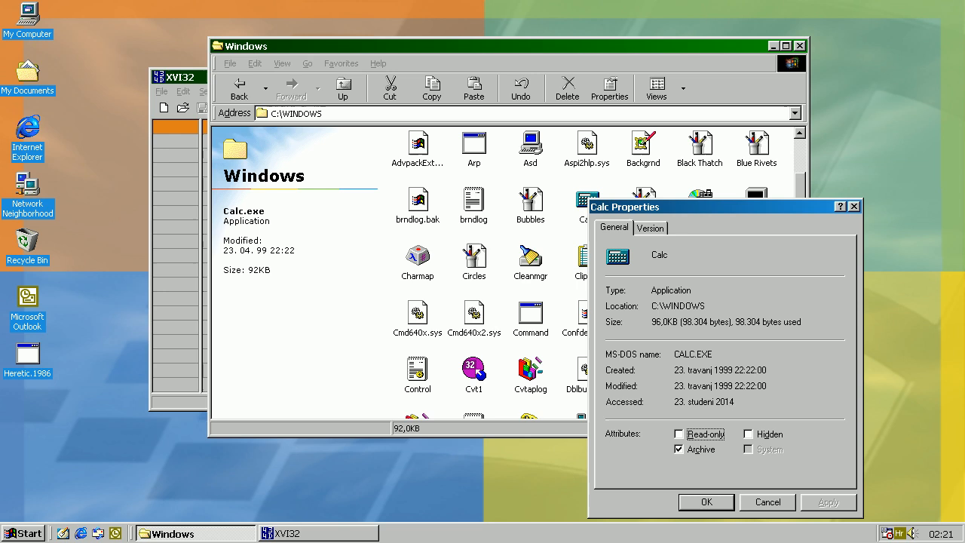
{"action": "mouse_move", "coordinate": [643, 344]}
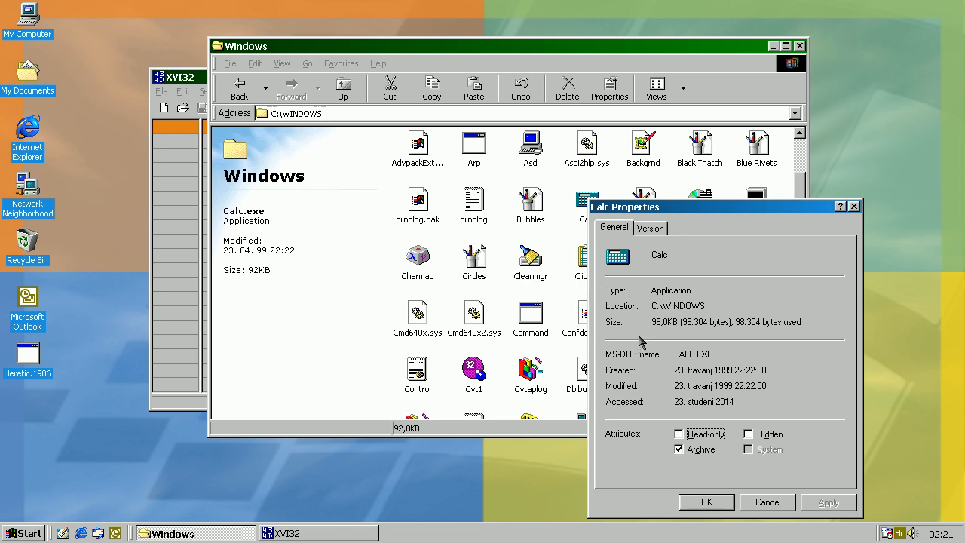
{"action": "mouse_move", "coordinate": [767, 502]}
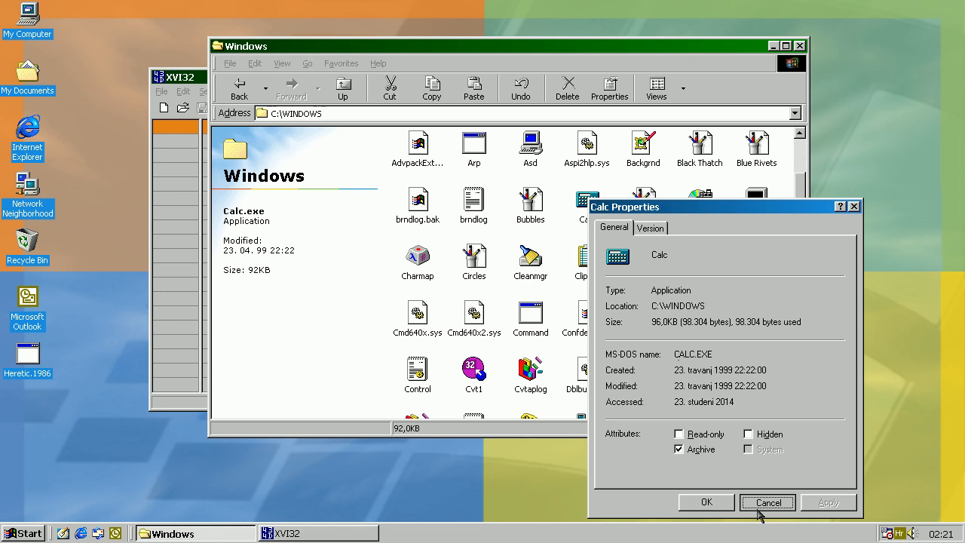
{"action": "left_click", "coordinate": [768, 502]}
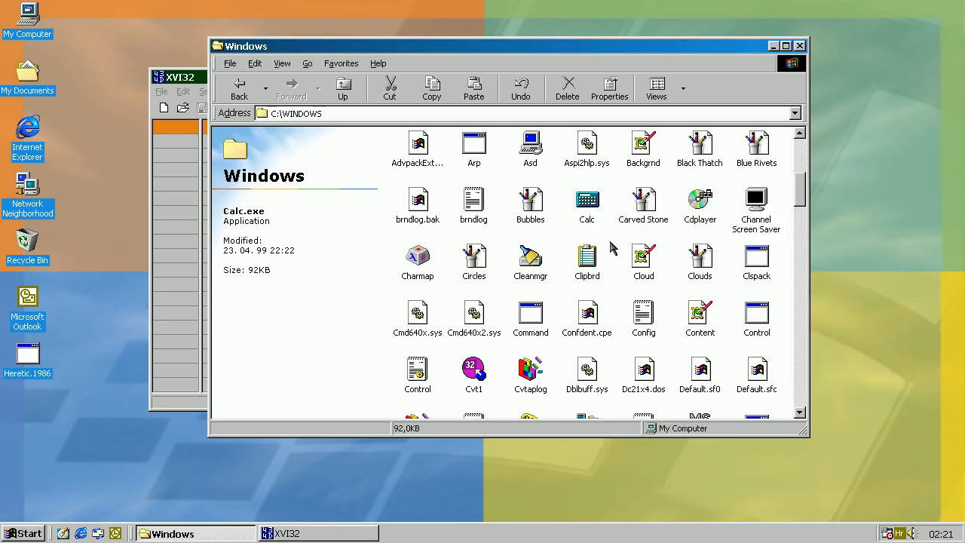
Step: Reopen the enlarged CALC.EXE in XVI32, find the Heretic string near its end, then exit
{"action": "left_click", "coordinate": [587, 202]}
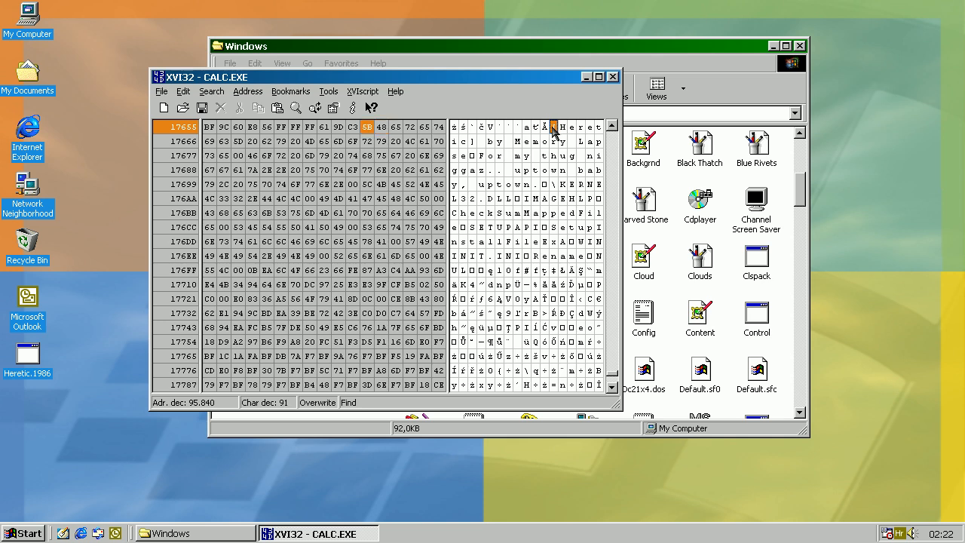
{"action": "left_click", "coordinate": [528, 184]}
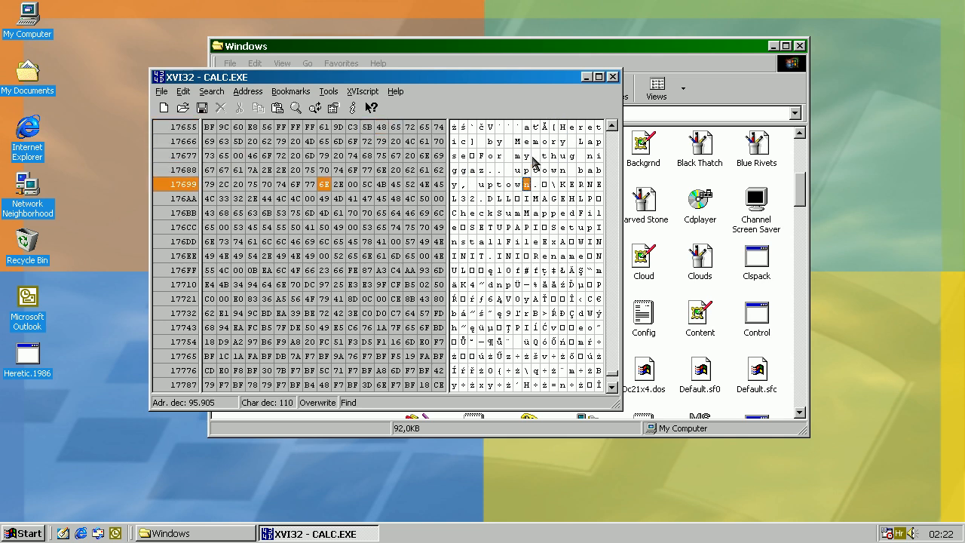
{"action": "mouse_move", "coordinate": [635, 76]}
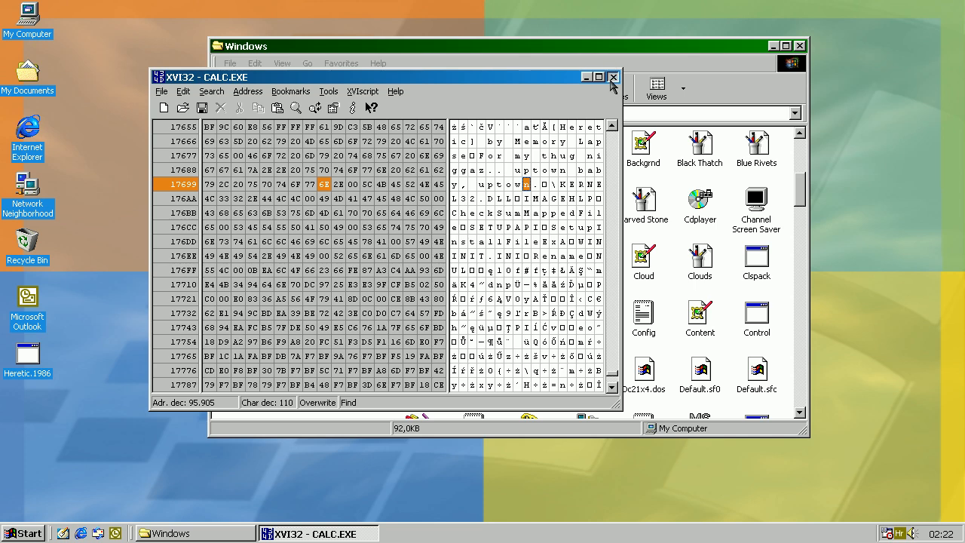
{"action": "left_click", "coordinate": [612, 76]}
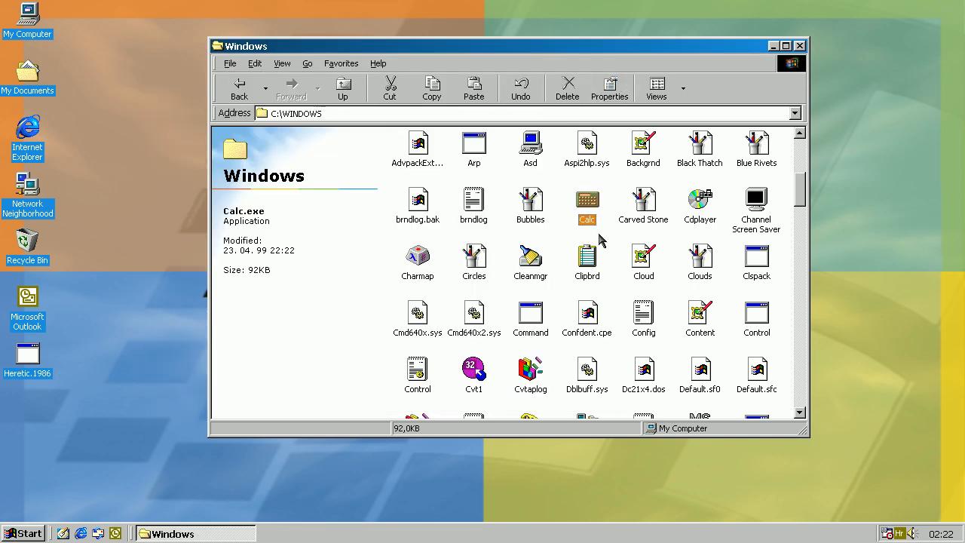
{"action": "scroll", "scroll_direction": "down", "scroll_amount": 3}
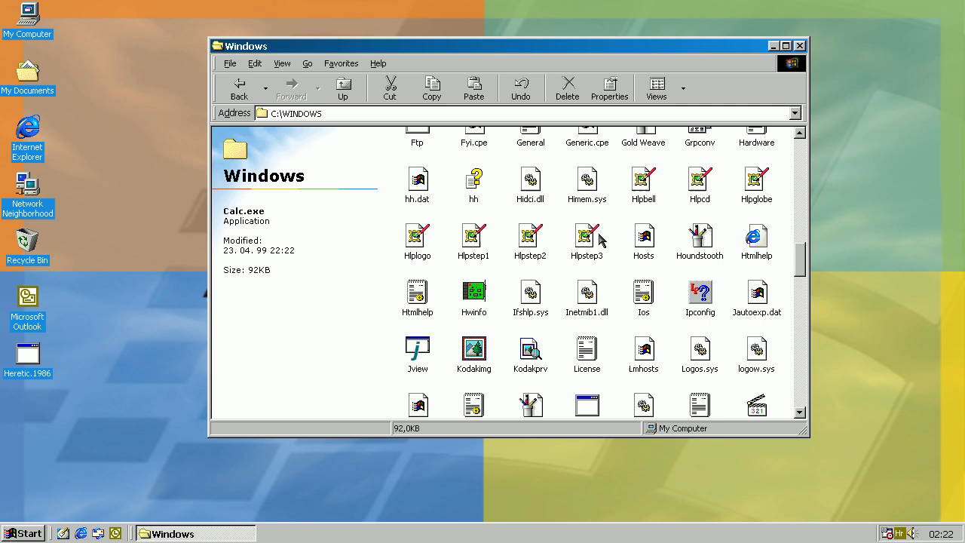
{"action": "scroll", "scroll_direction": "down", "scroll_amount": 3}
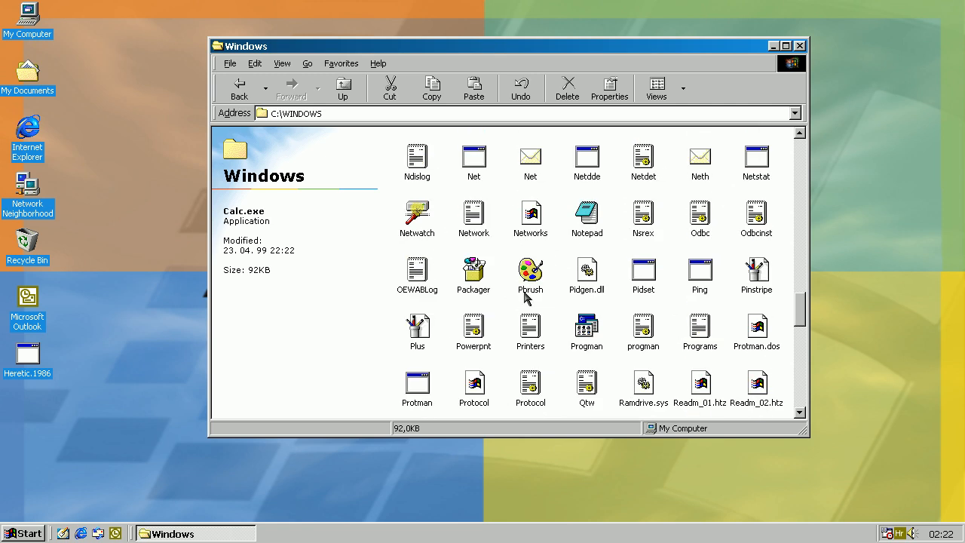
{"action": "double_click", "coordinate": [531, 270]}
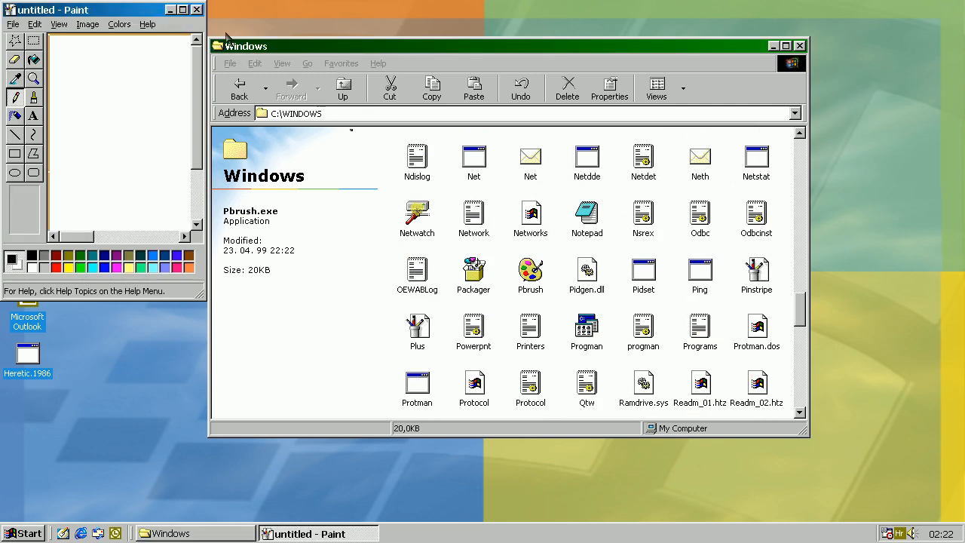
{"action": "double_click", "coordinate": [473, 272]}
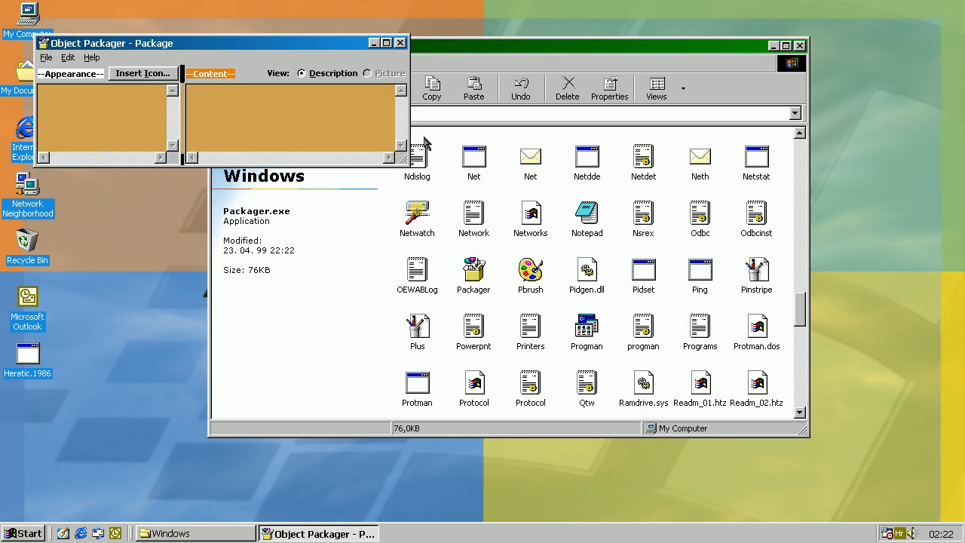
{"action": "left_click", "coordinate": [416, 272]}
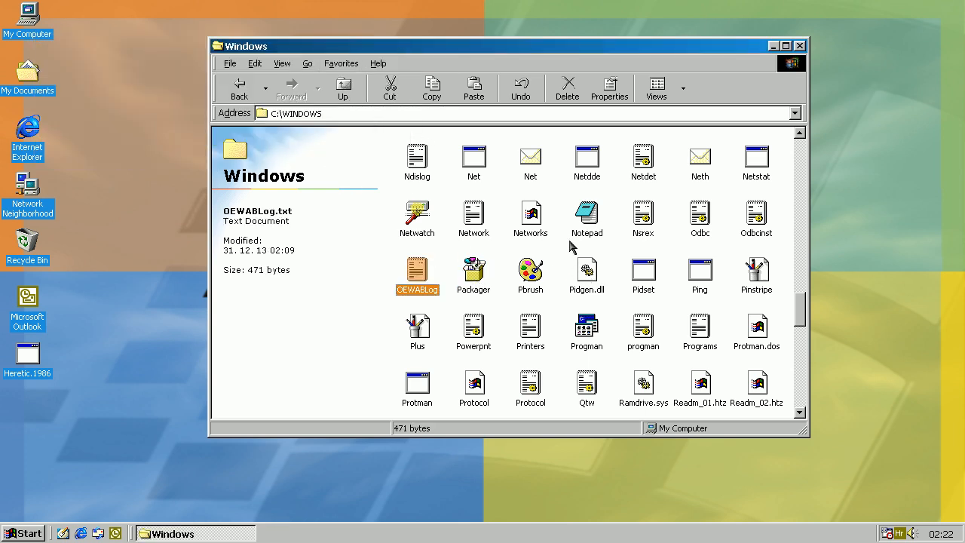
Step: View Notepad.exe's properties showing 52.0 KB, then dismiss them
{"action": "right_click", "coordinate": [587, 215]}
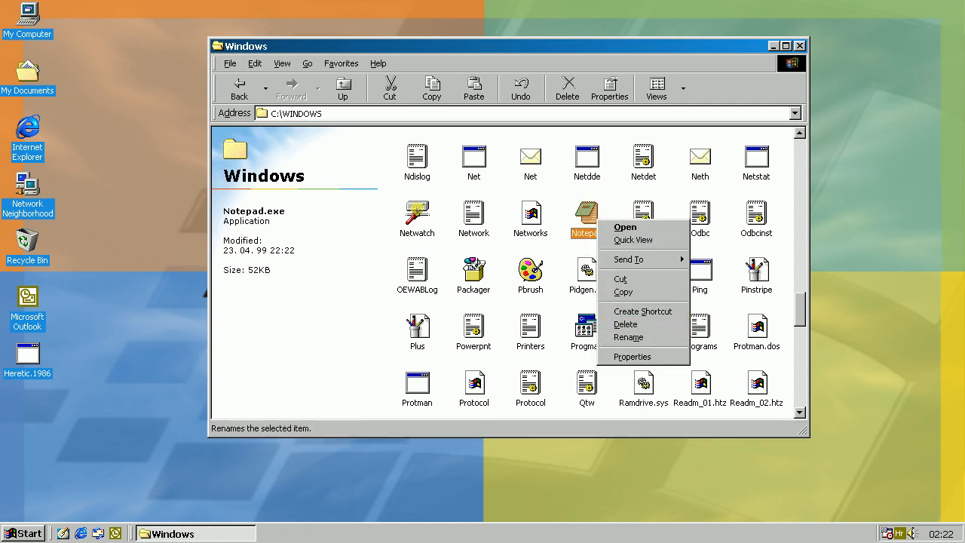
{"action": "left_click", "coordinate": [633, 356]}
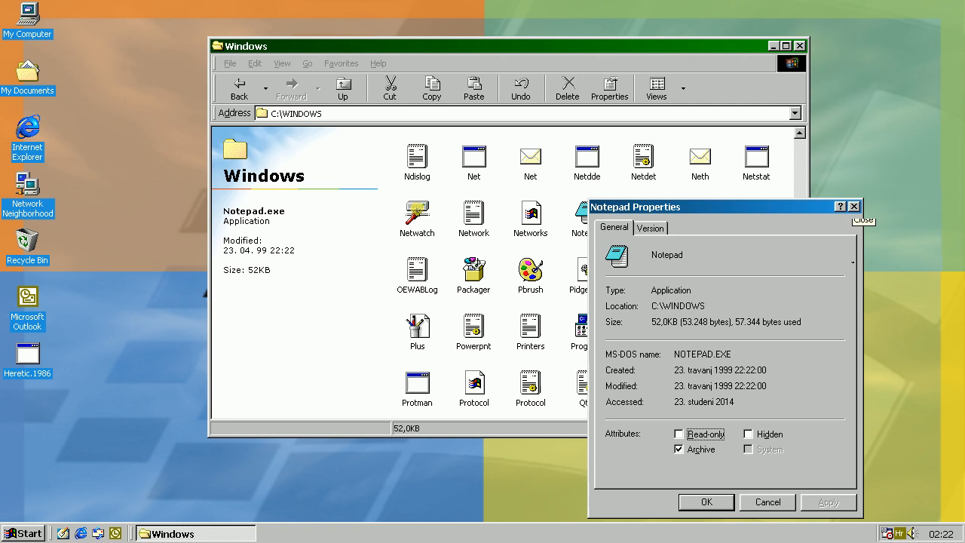
{"action": "left_click", "coordinate": [854, 205]}
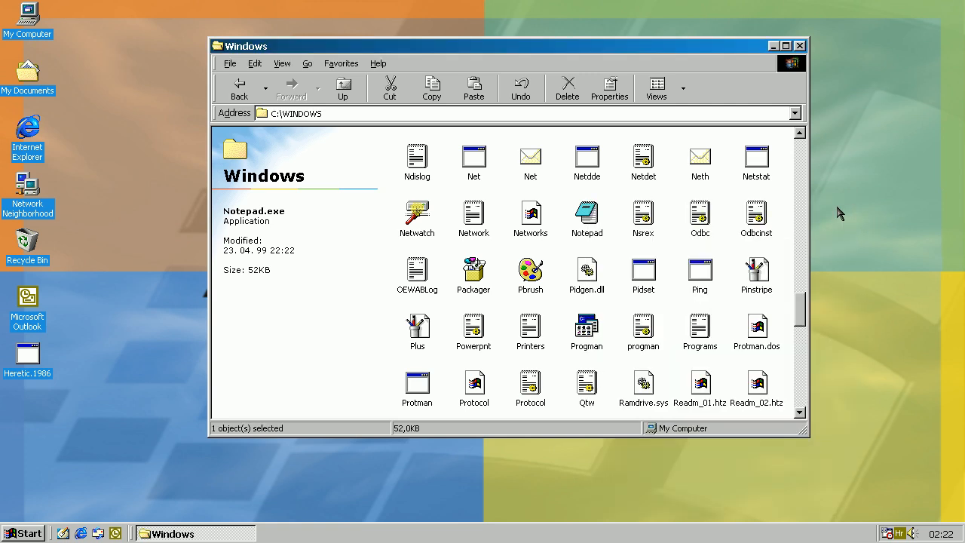
Step: Run Notepad, confirm Notepad.exe grew to 56.0 KB (57,344 bytes), and close the folder window
{"action": "double_click", "coordinate": [587, 220]}
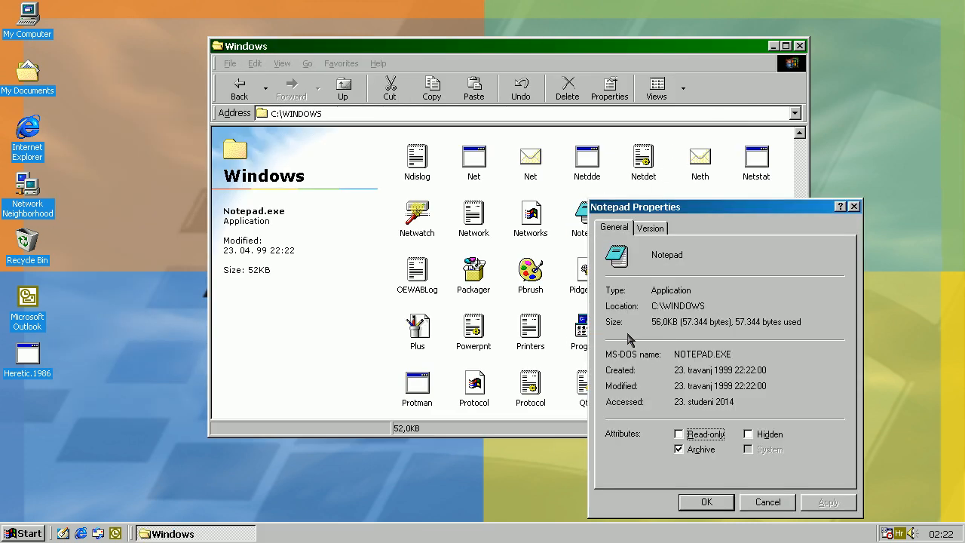
{"action": "mouse_move", "coordinate": [702, 334]}
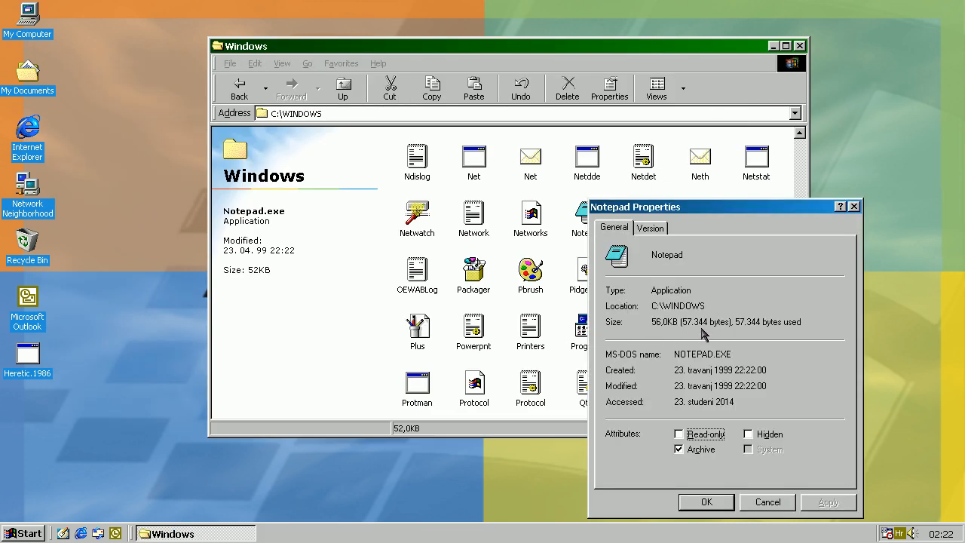
{"action": "mouse_move", "coordinate": [872, 226]}
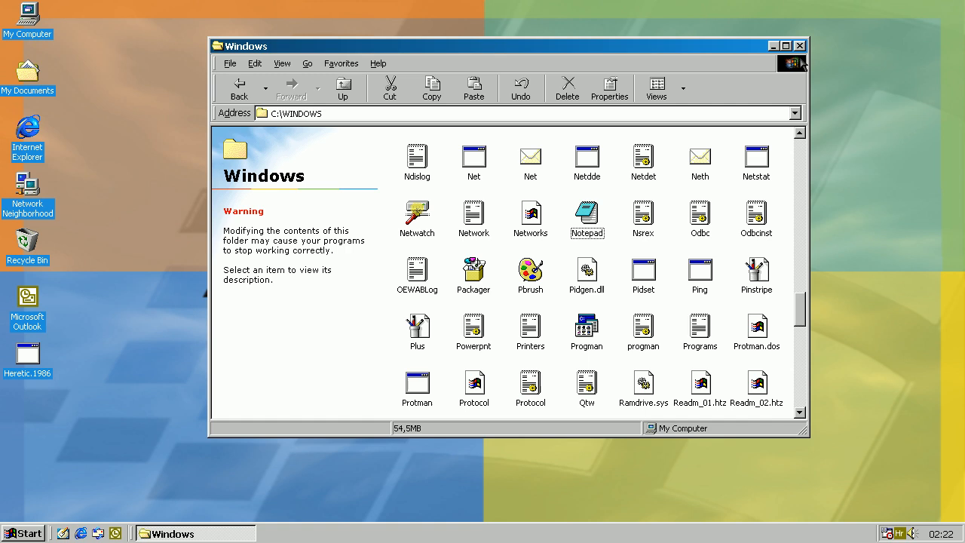
{"action": "left_click", "coordinate": [772, 45]}
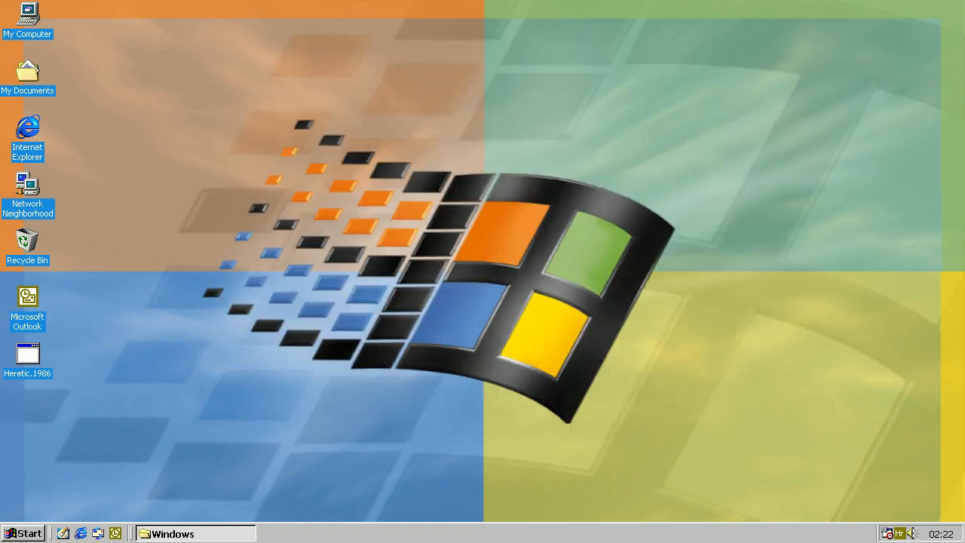